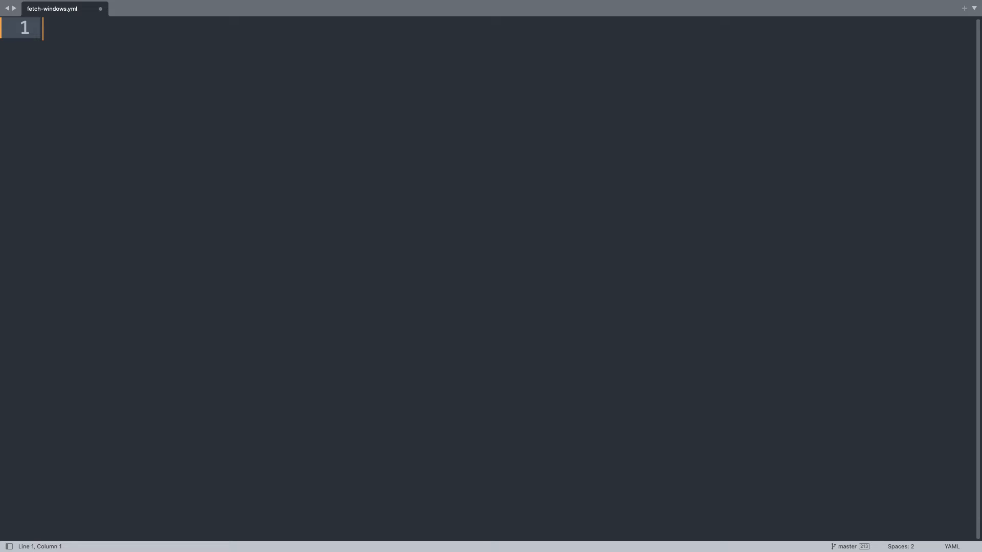
- Write the play header: '---', name 'fetch module demo', hosts all, become false, and vars
text(---)
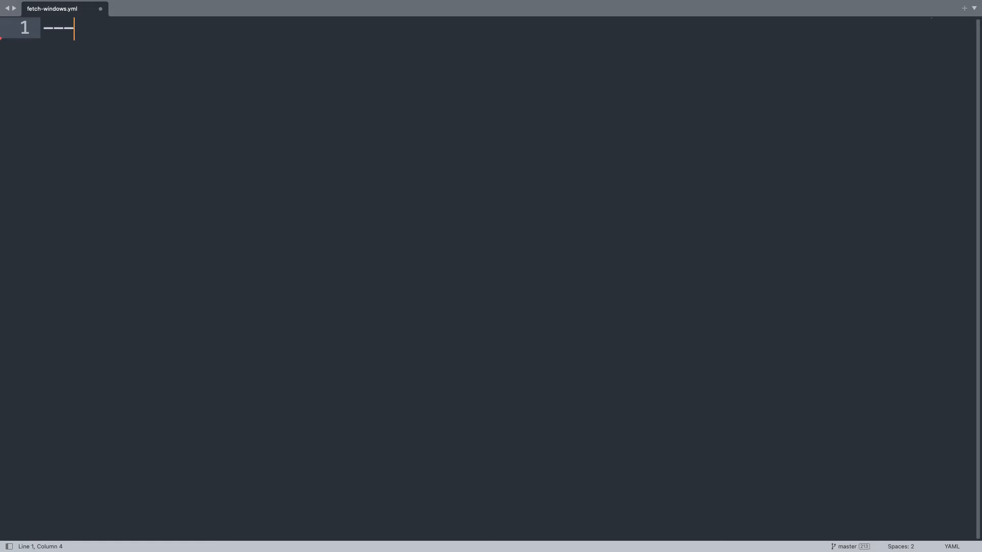
key(Return)
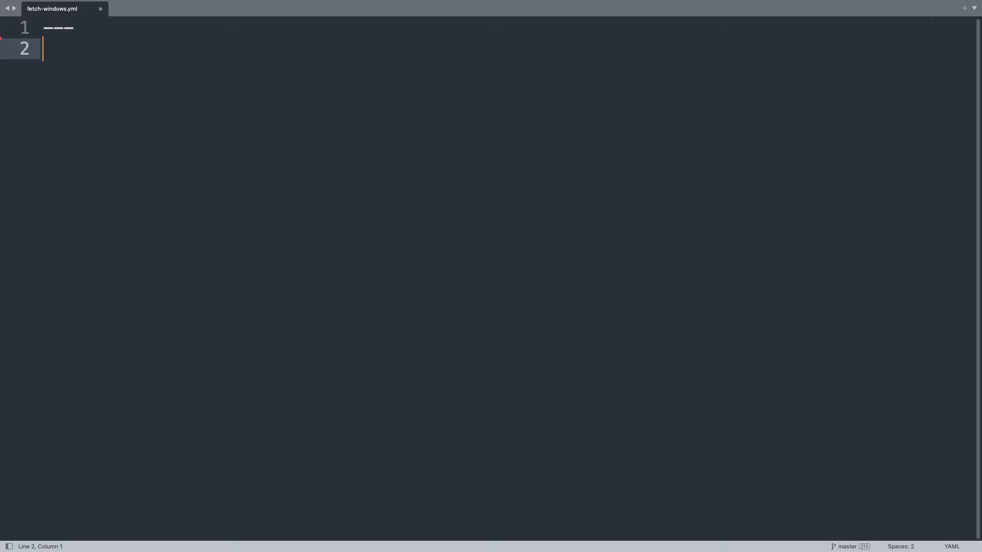
text(-)
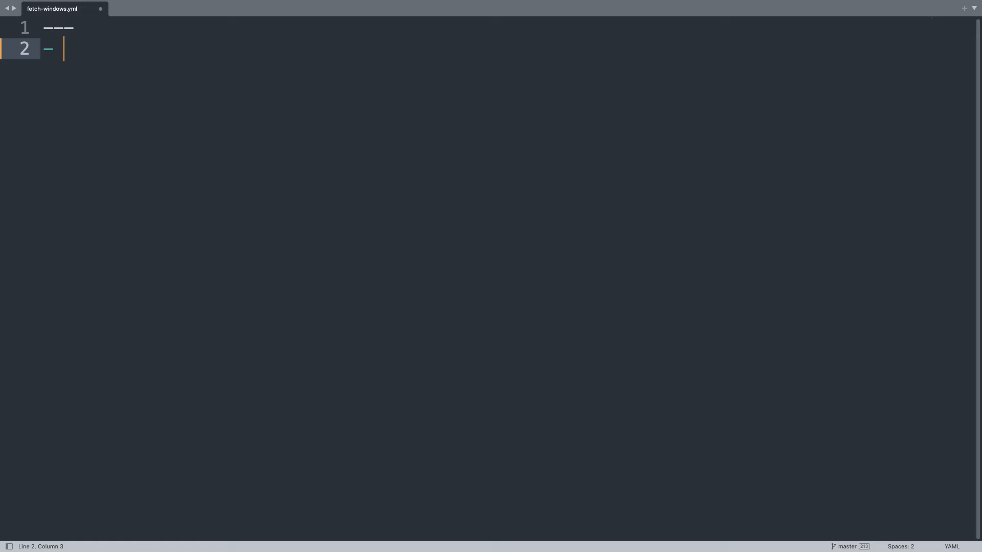
text(name: f)
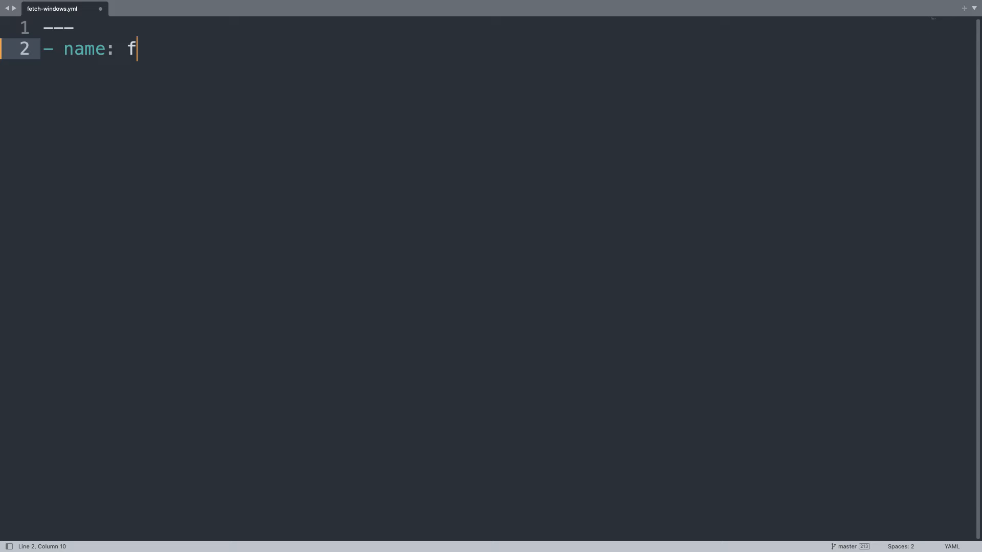
text(etch mo)
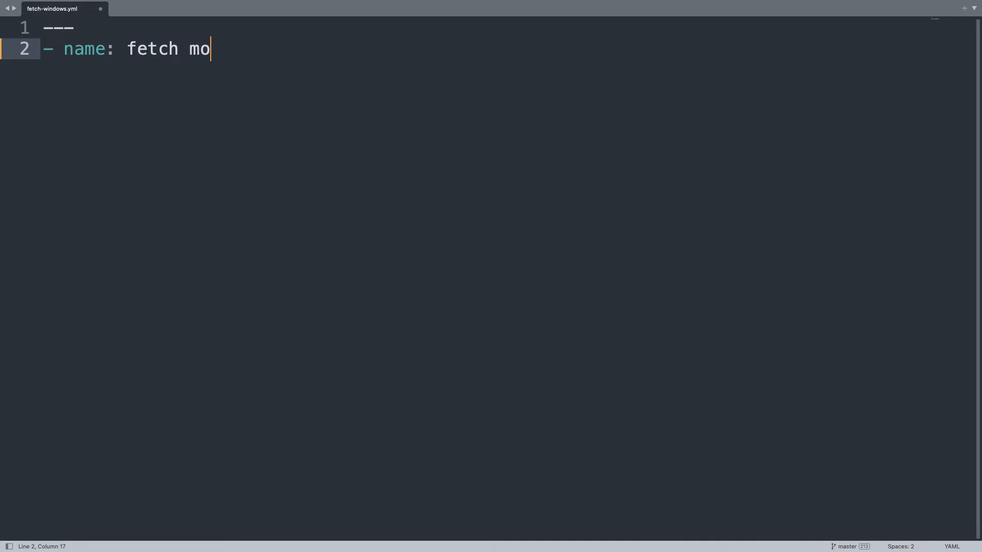
text(dule demo)
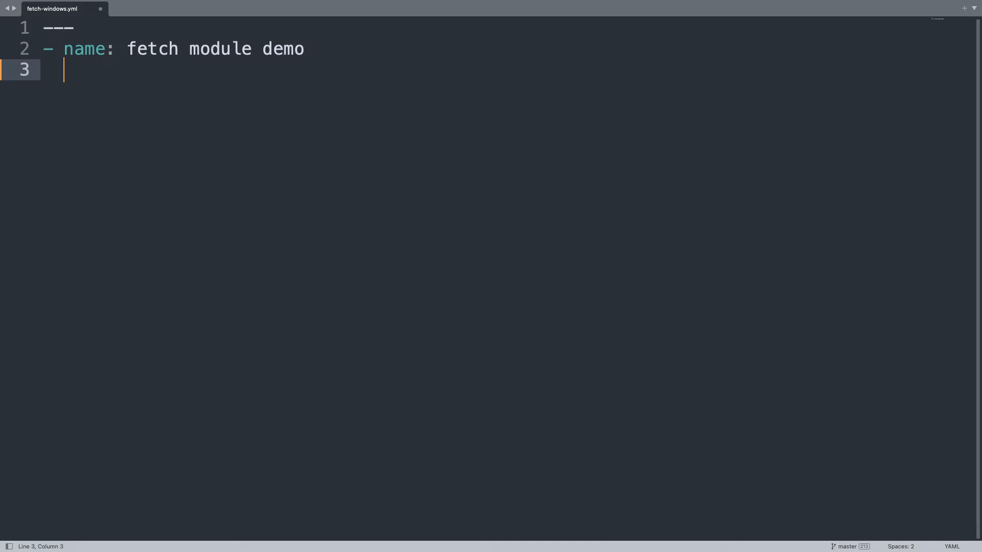
text(hosts: all)
text(b)
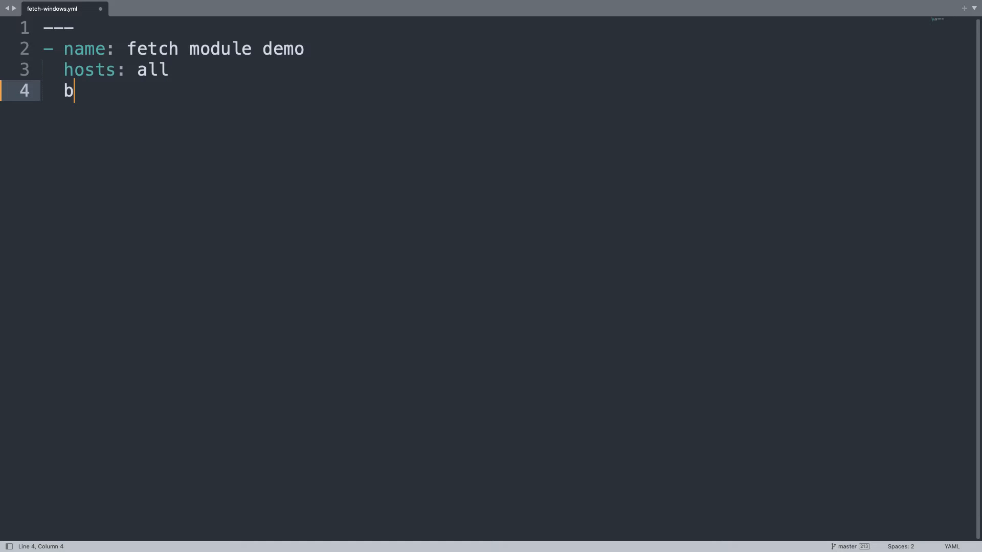
text(ecome: false)
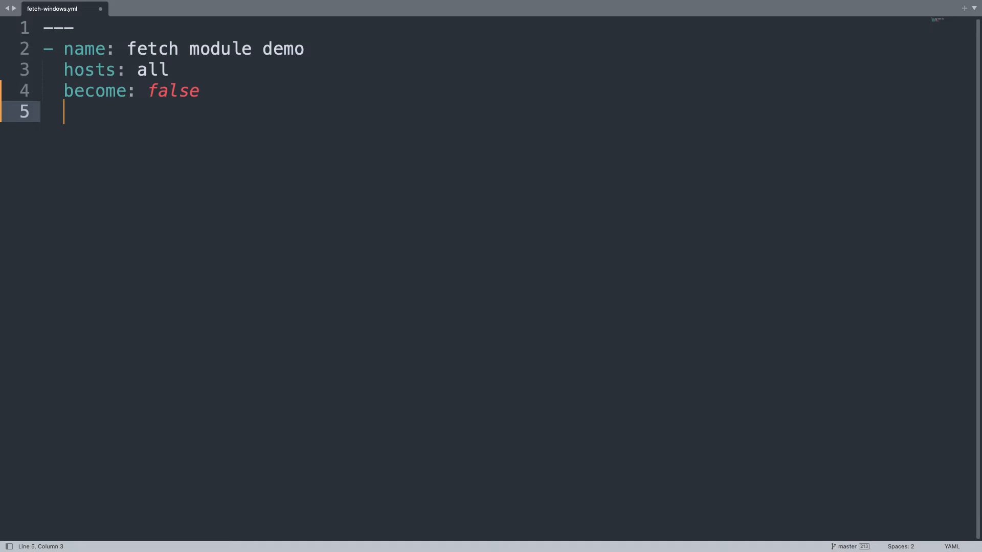
text(vars:)
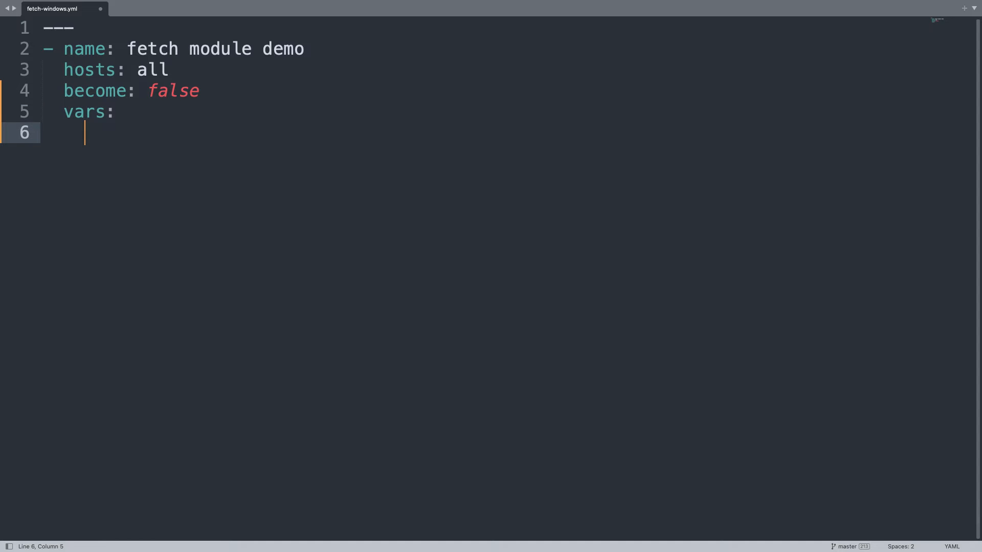
- Define the myfile variable as 'C:\Users\vagrant\Desktop\example.txt'
text(myfile")
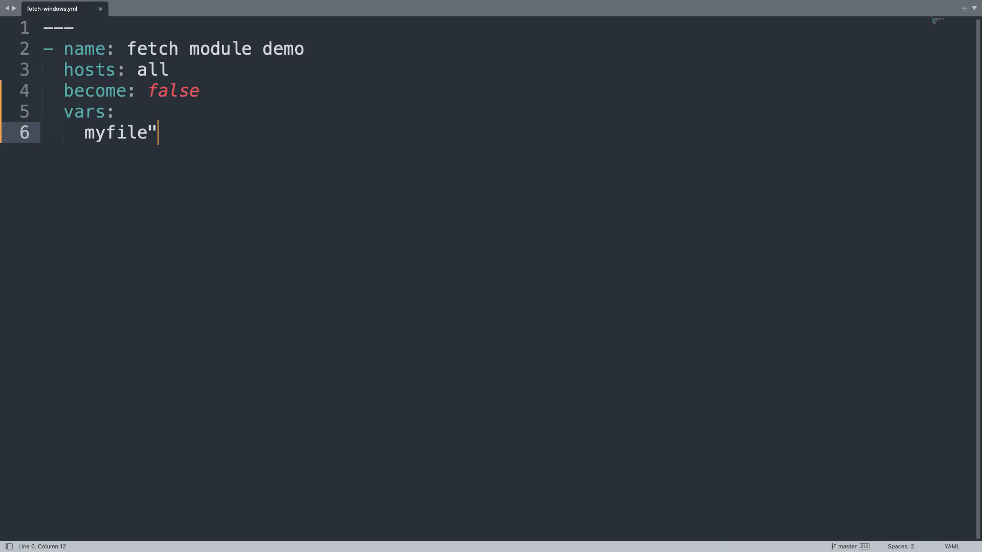
text(:)
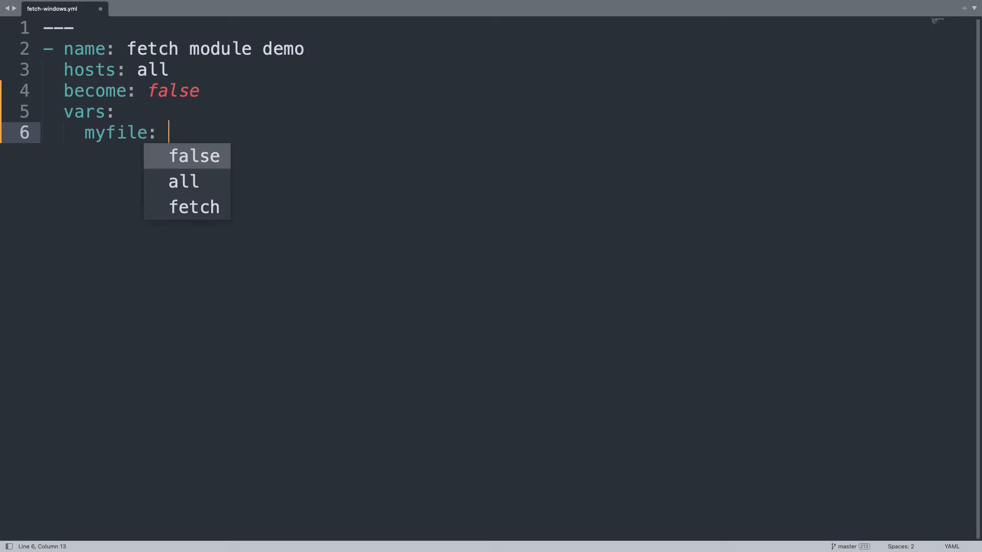
text(')
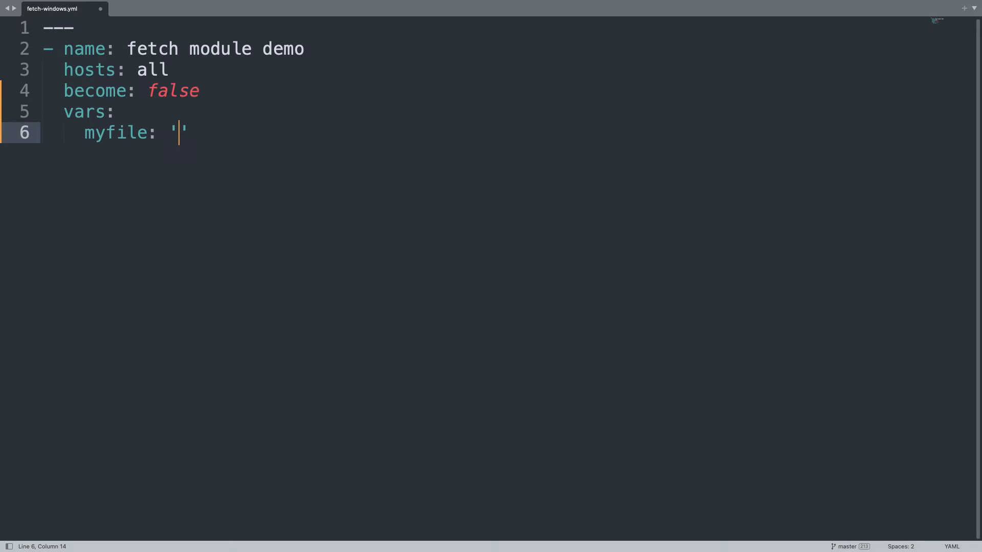
text(C)
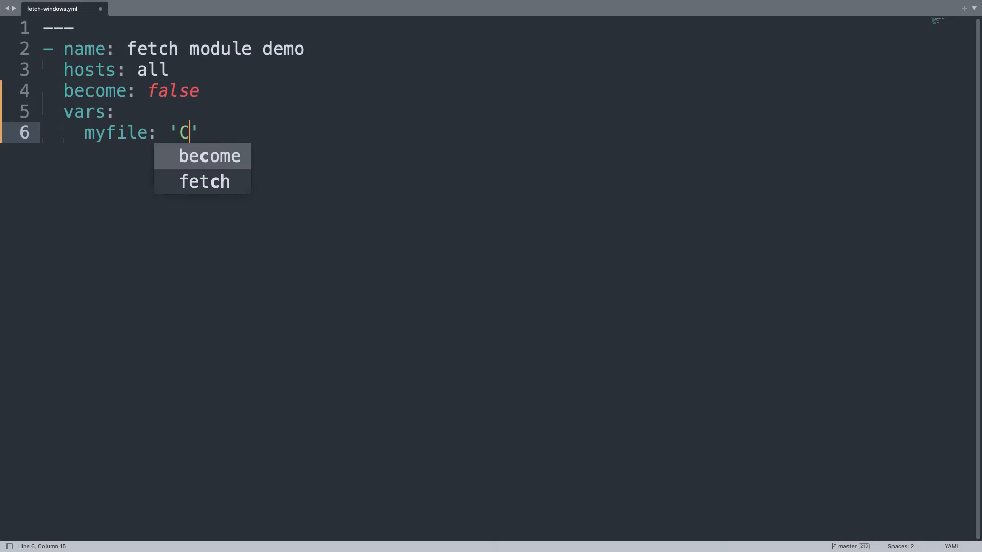
text(:)
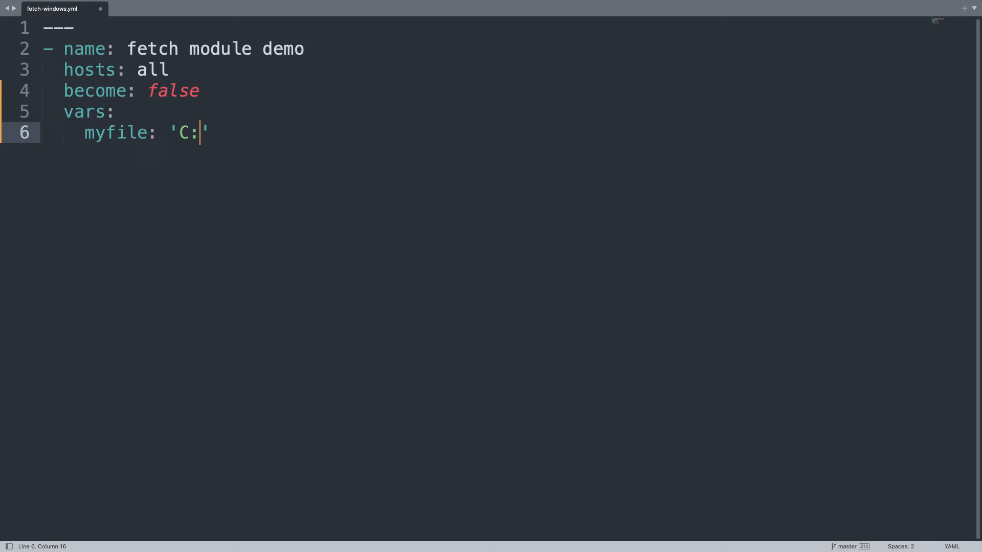
text(\)
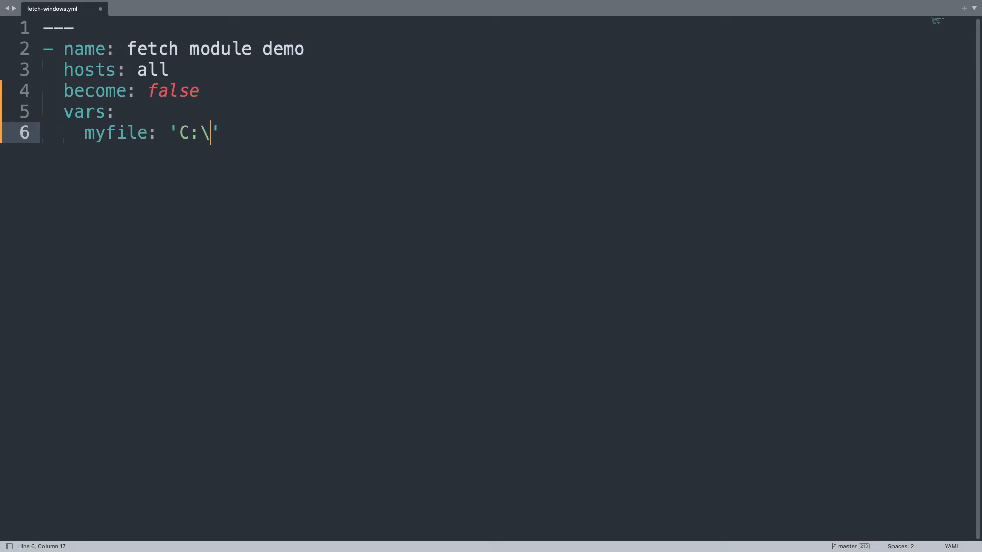
text(Users\)
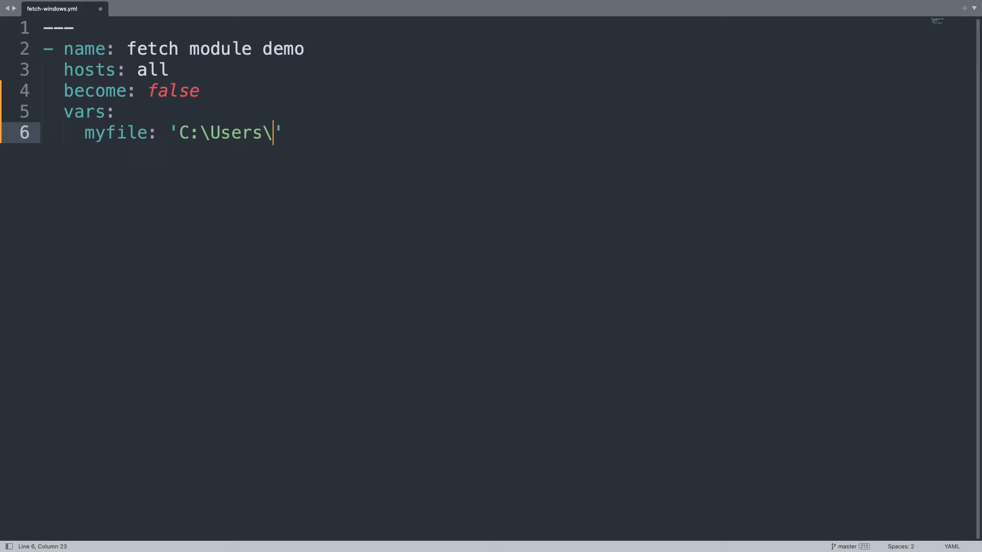
text(vagrant)
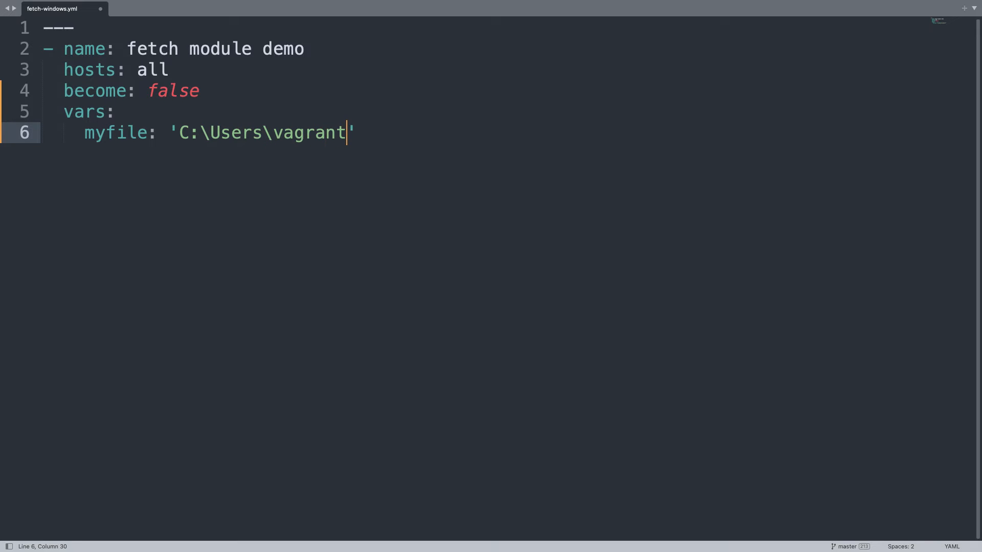
text(\D)
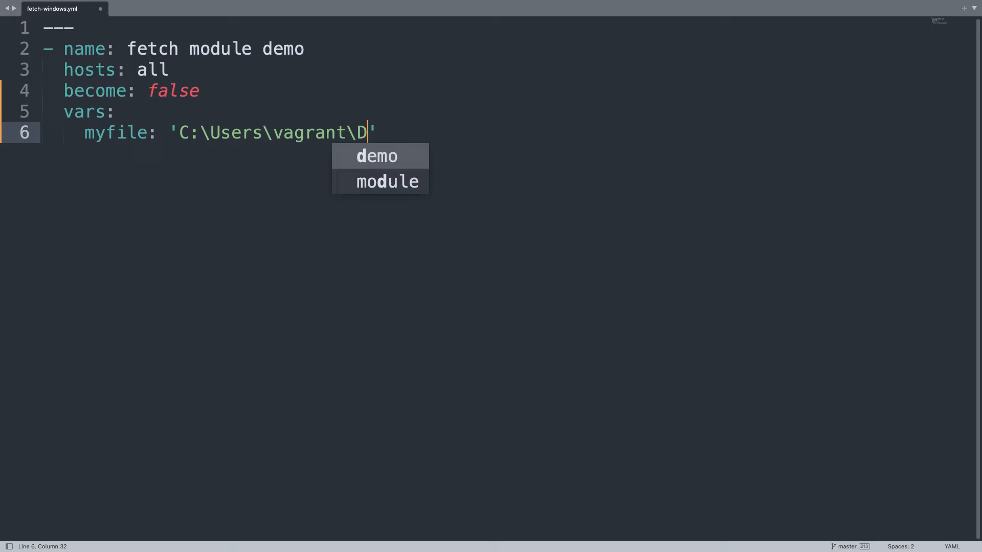
text(esktop\)
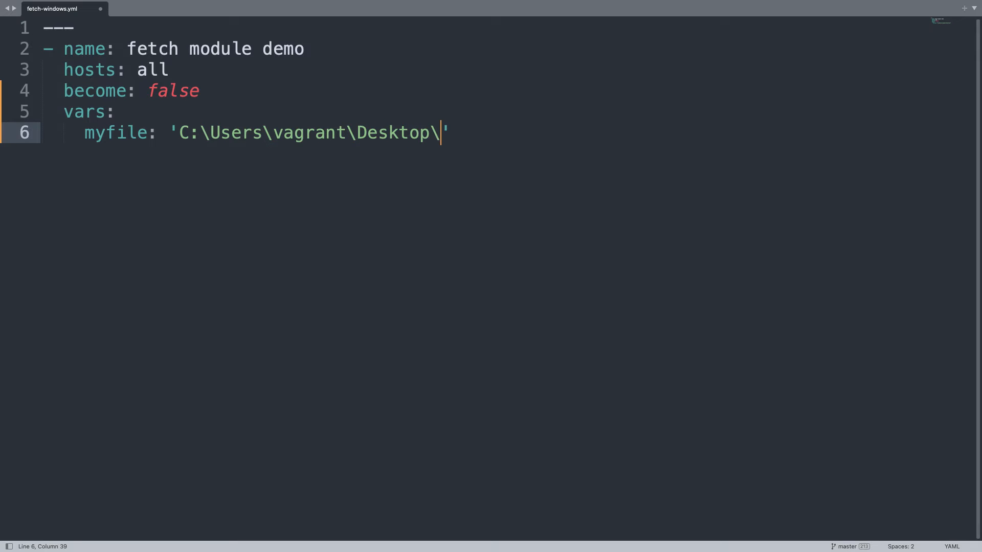
text(exampl)
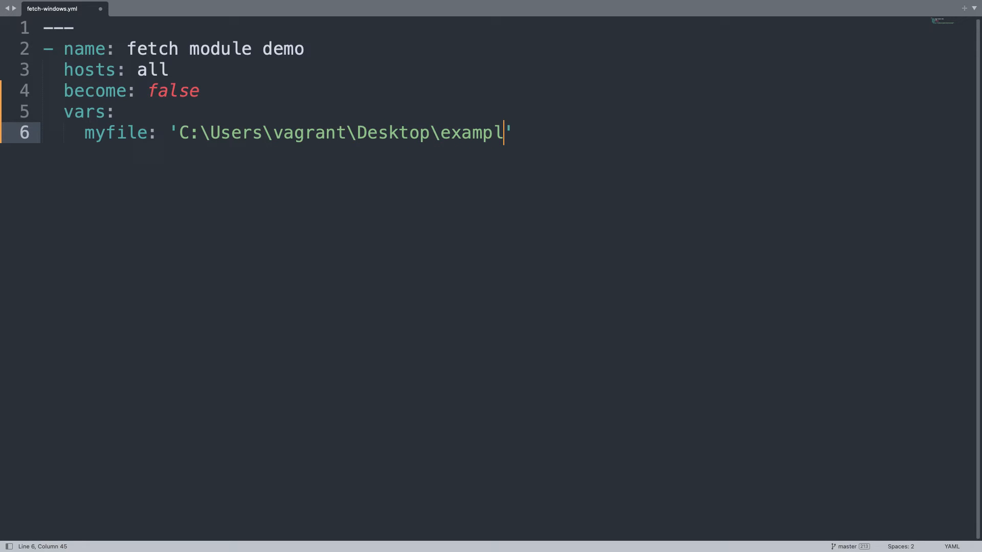
text(e.txt)
text(dump)
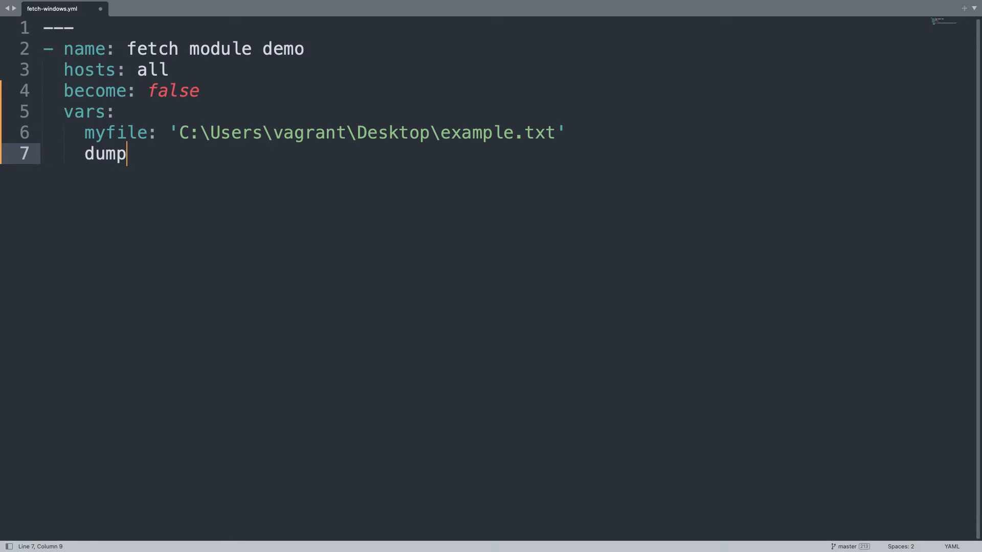
- Add the dump_dir variable set to "logs" and begin the tasks section
text(_dir)
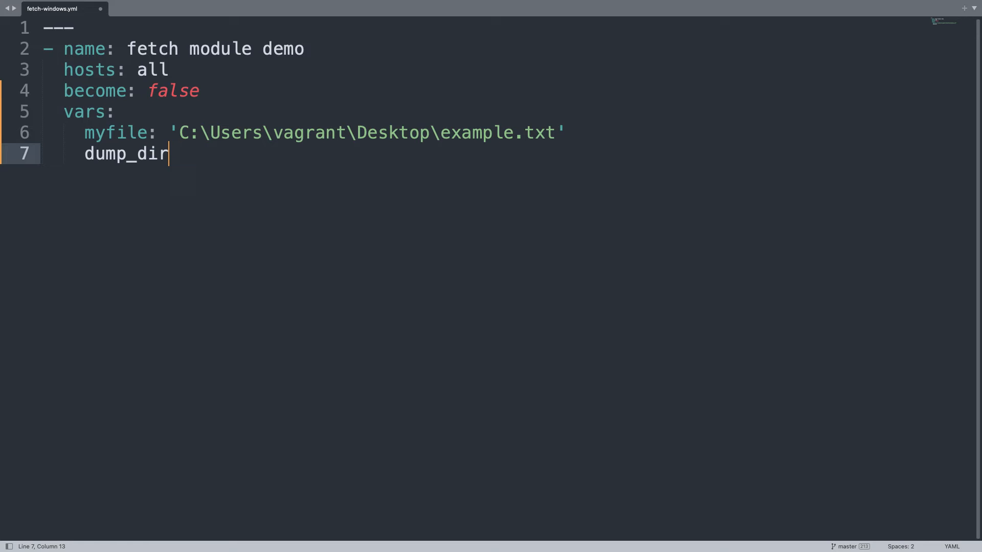
text(: "logs")
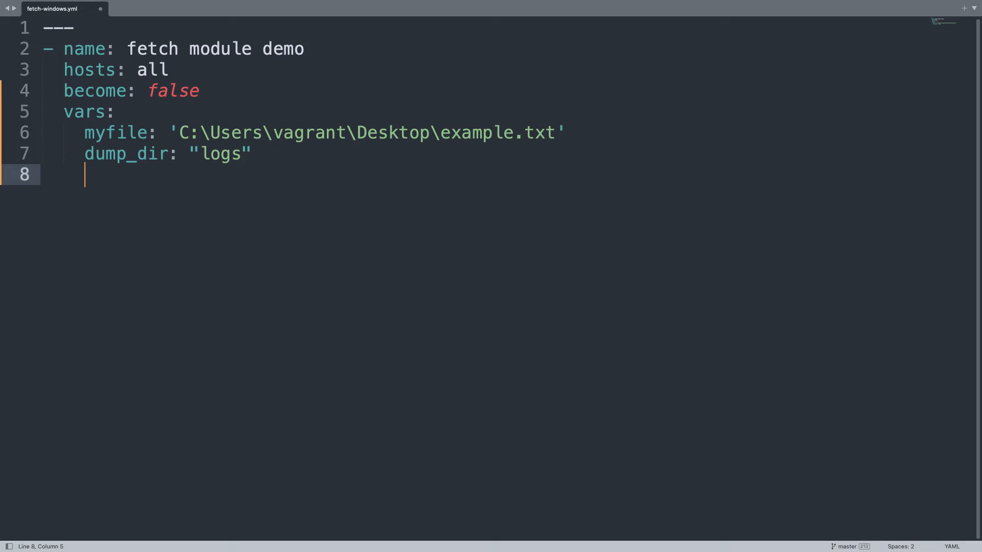
key(backspace)
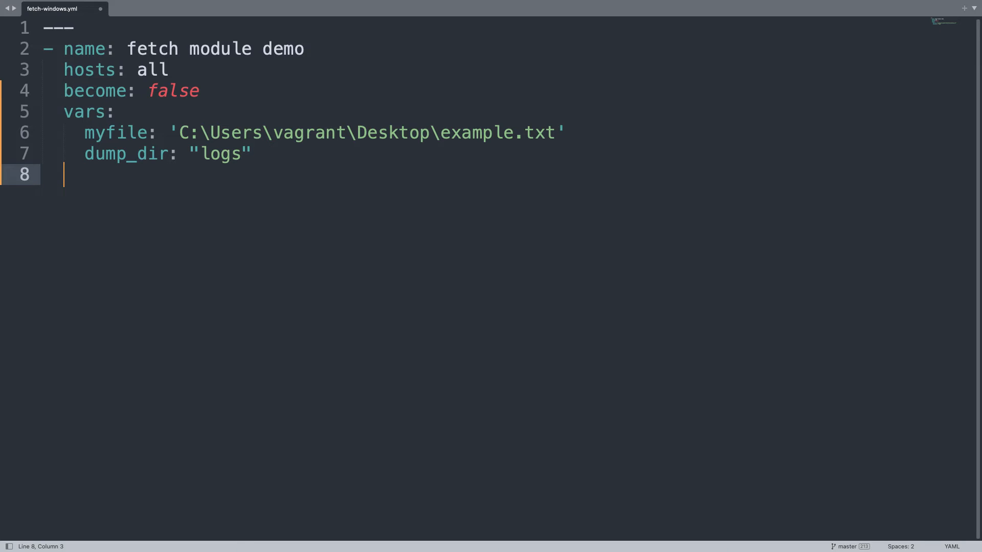
text(tasks)
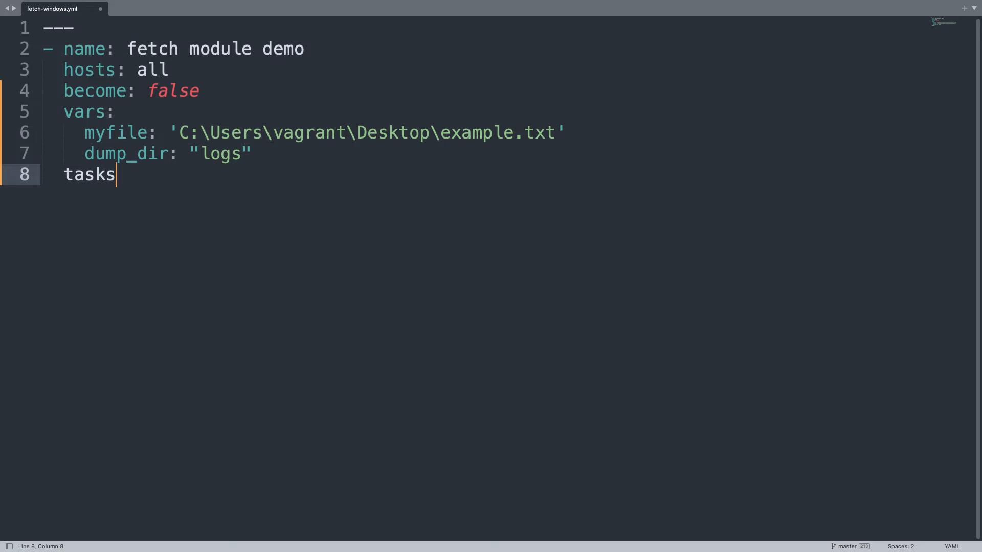
- Add a task named 'fetch file' using the ansible.builtin.fetch module
key(enter)
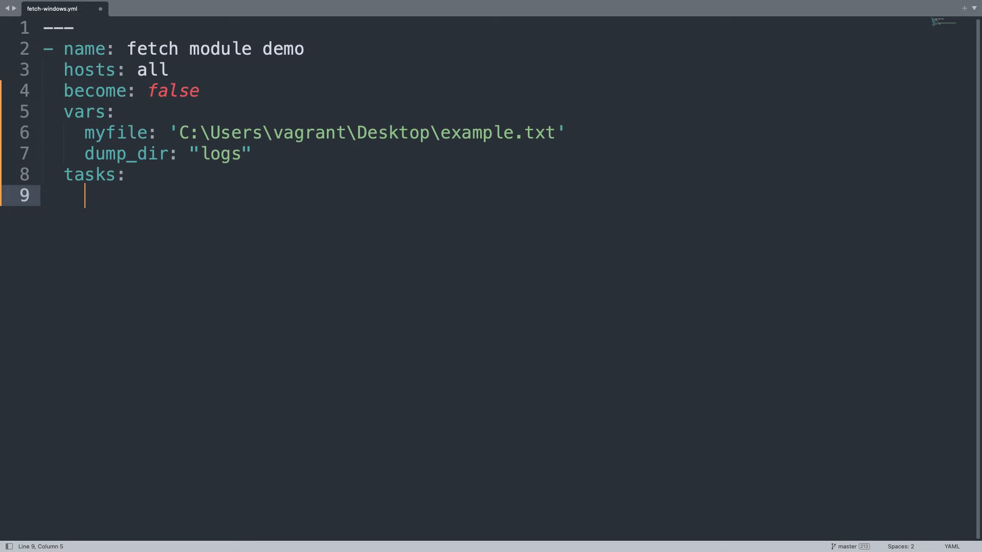
text(- name:)
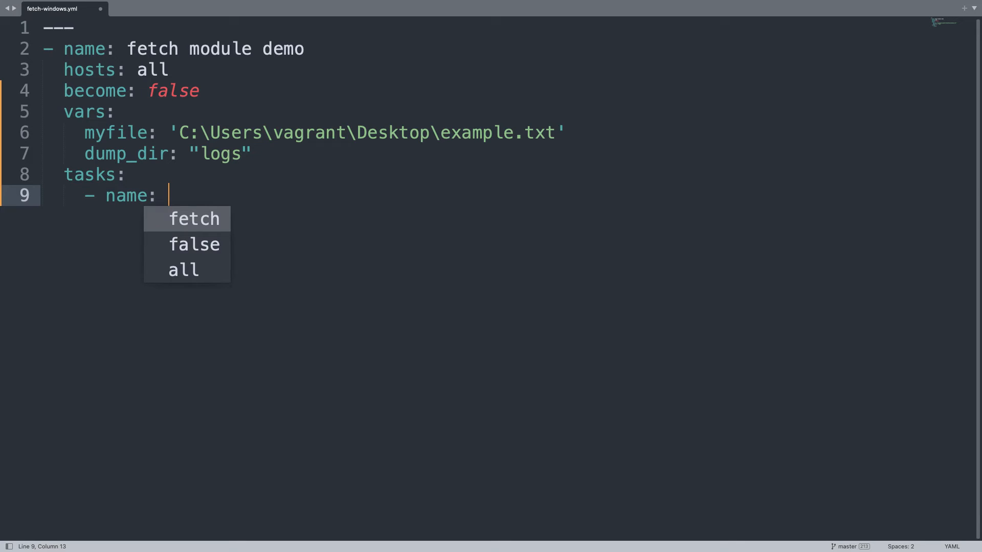
text(fetch file)
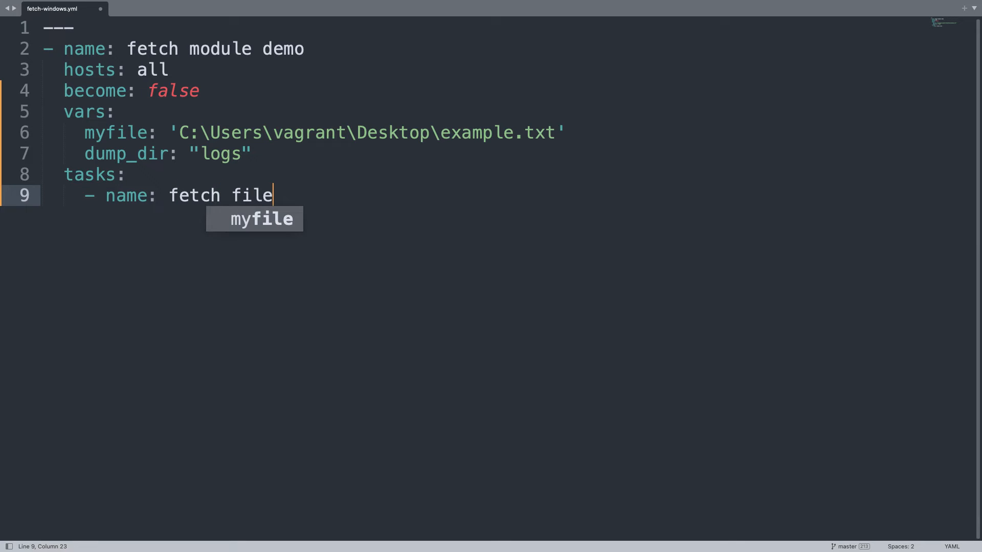
key(enter)
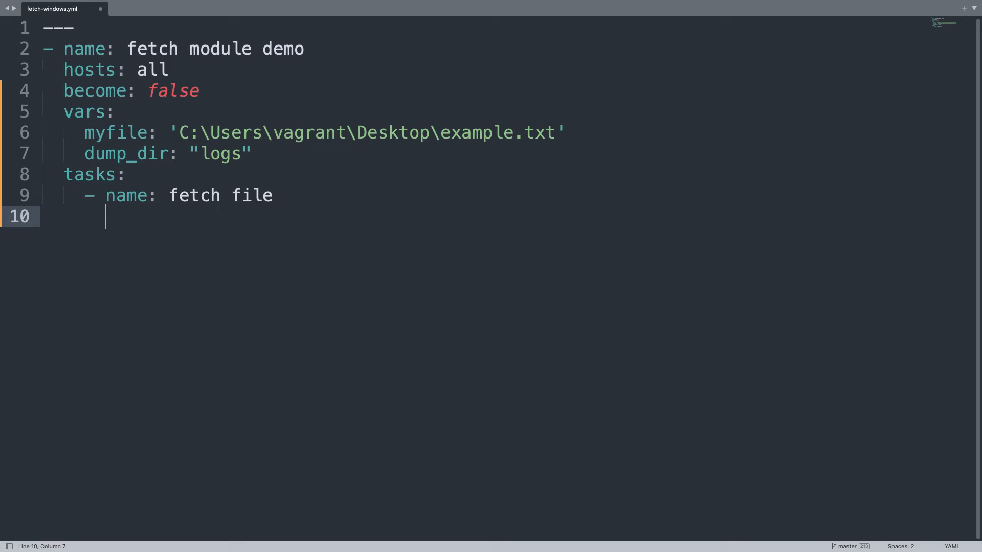
text(ansible)
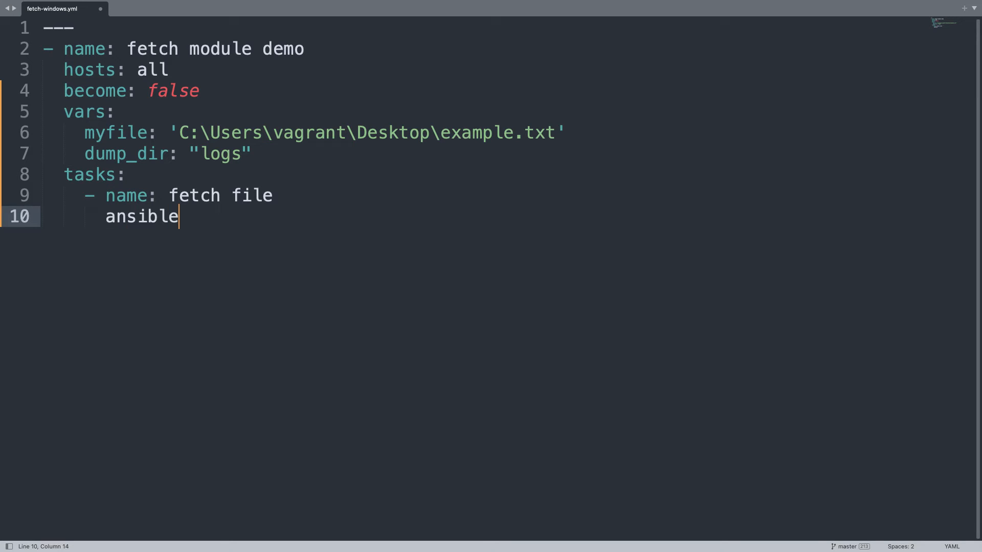
text(.b)
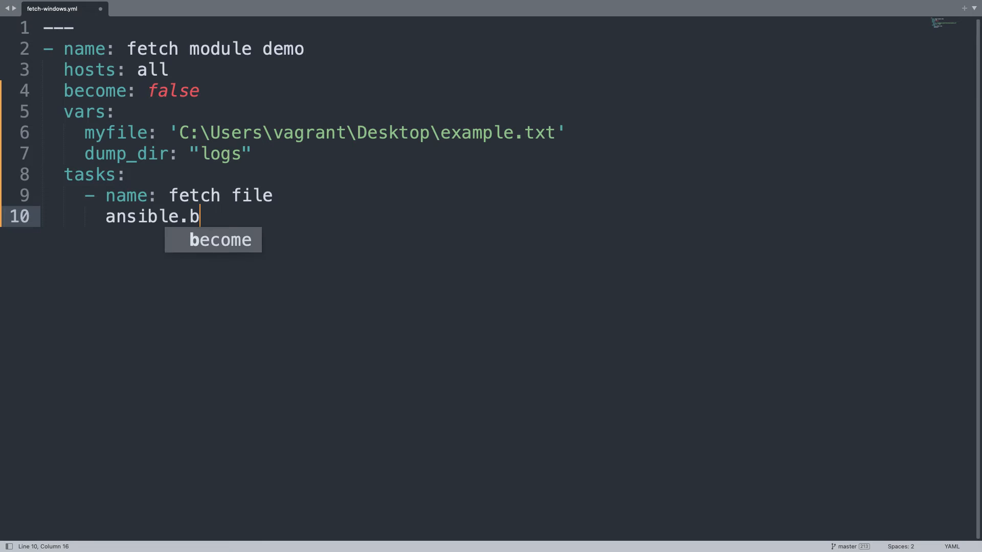
text(uiltin.)
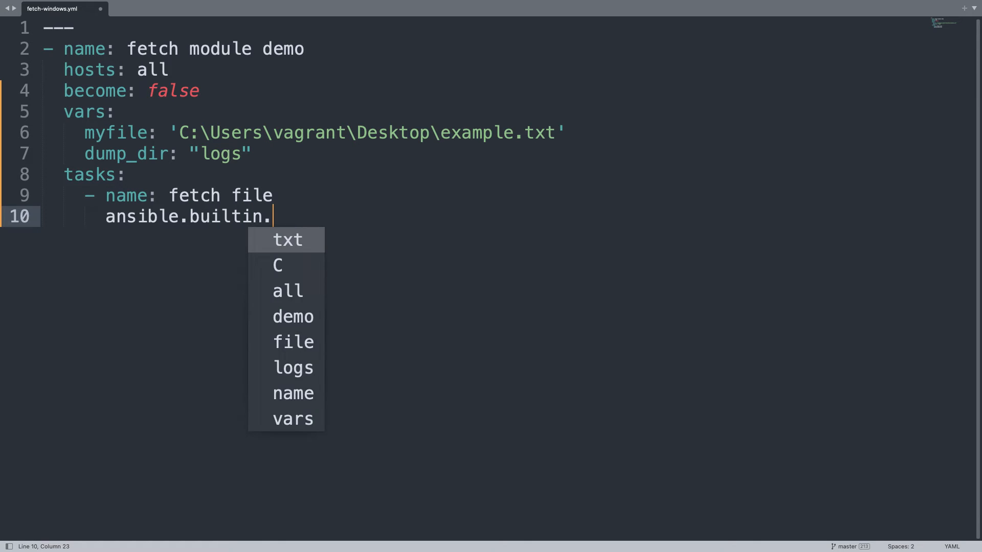
text(fetch:)
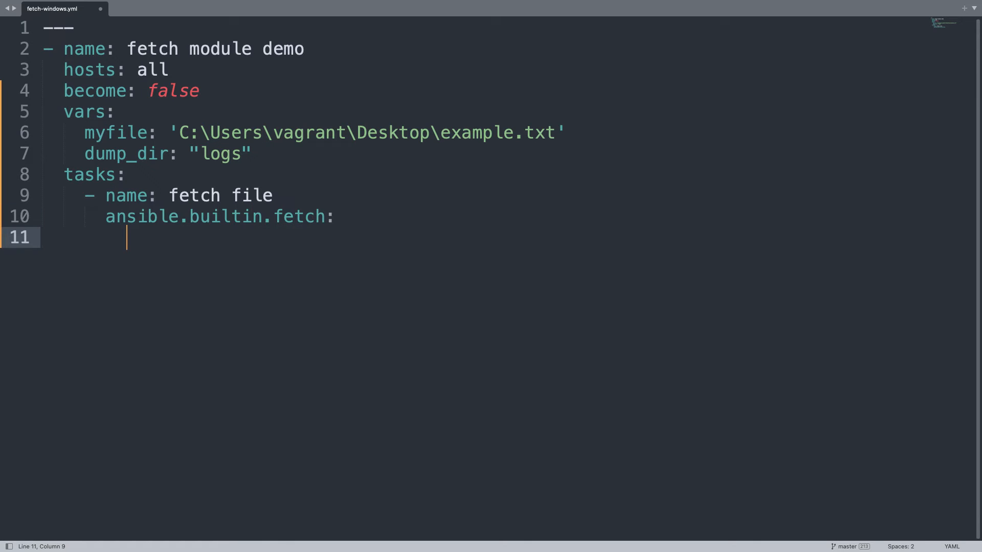
- Set the fetch task's src to "{{ myfile }}" and dest to "{{ dump_dir }}"
text(src)
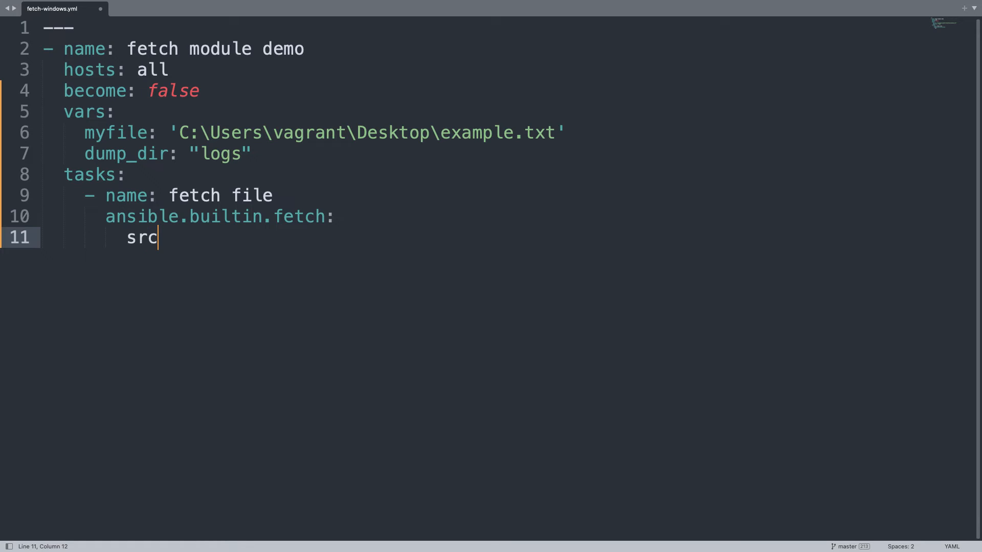
text(: "")
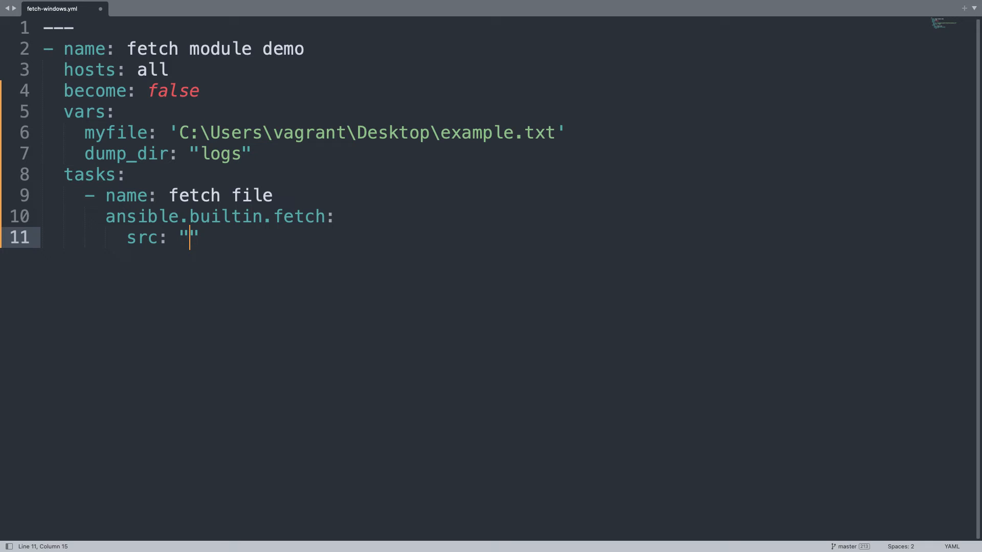
text({{ myfile)
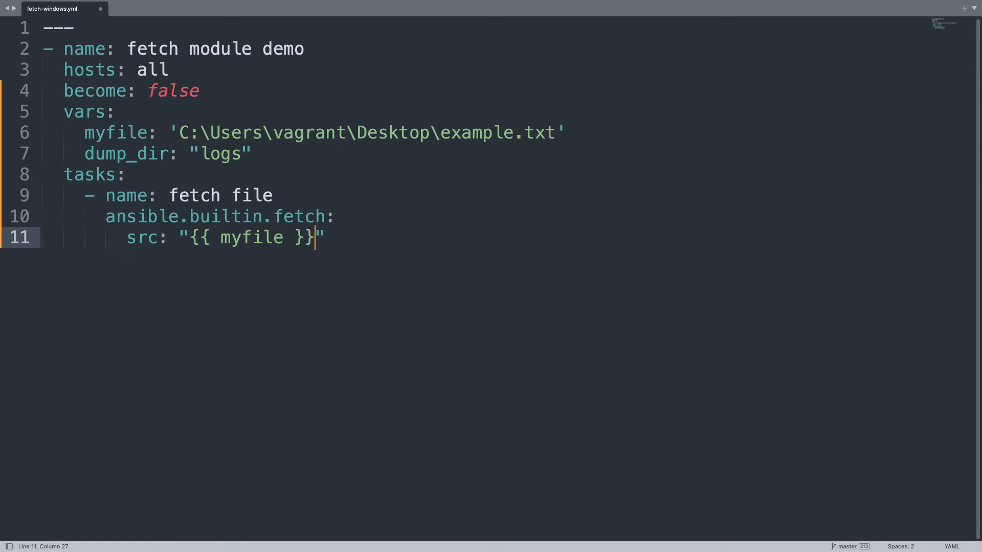
key(Return)
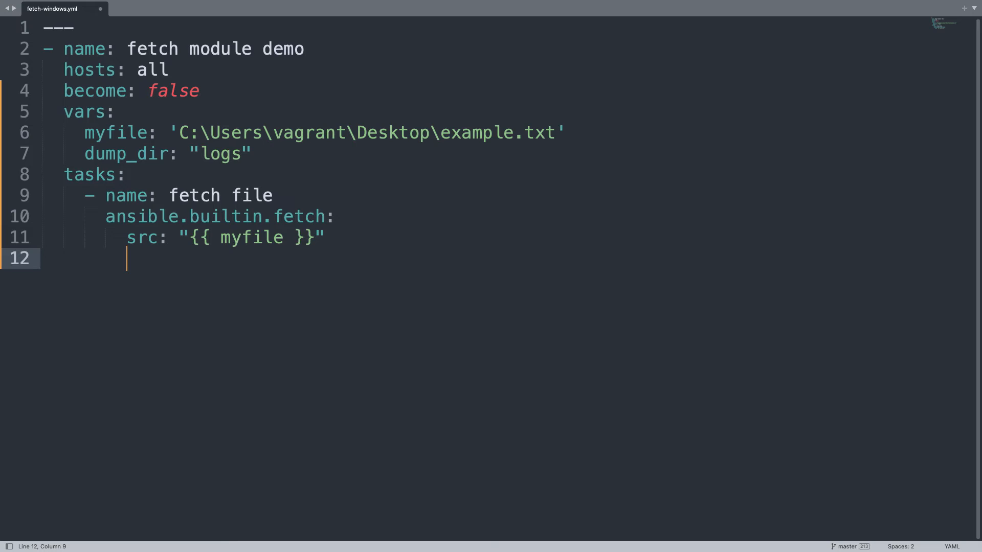
text(dest:)
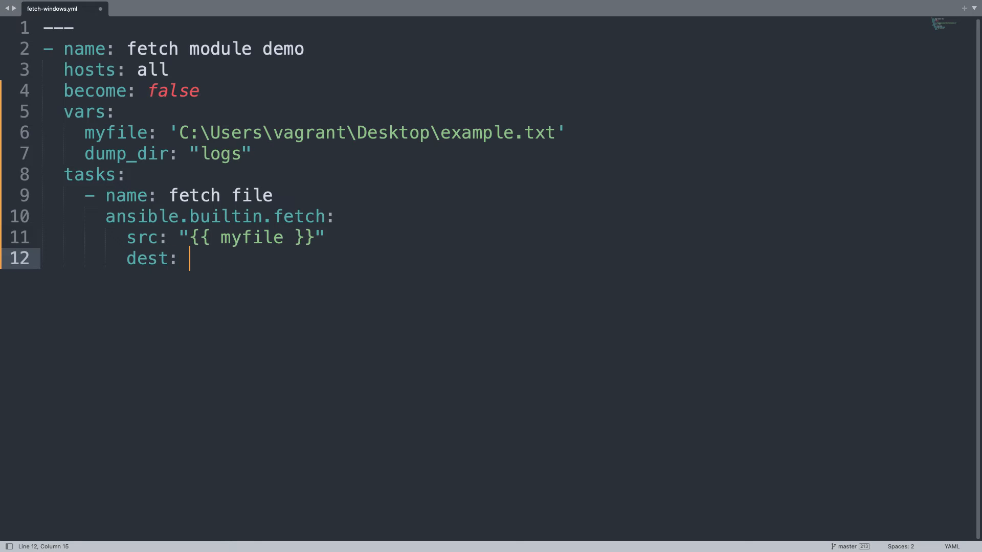
text("")
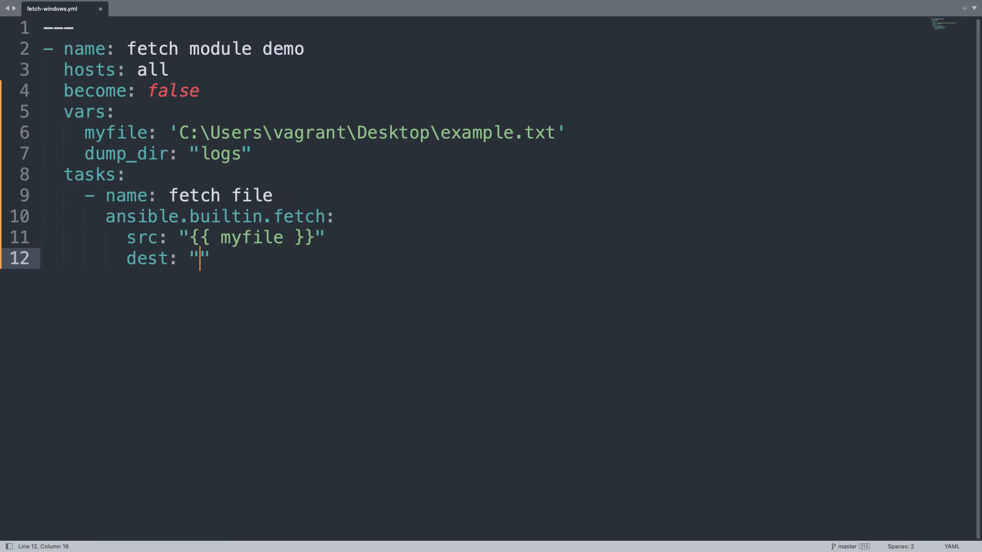
text({{ dump_dir)
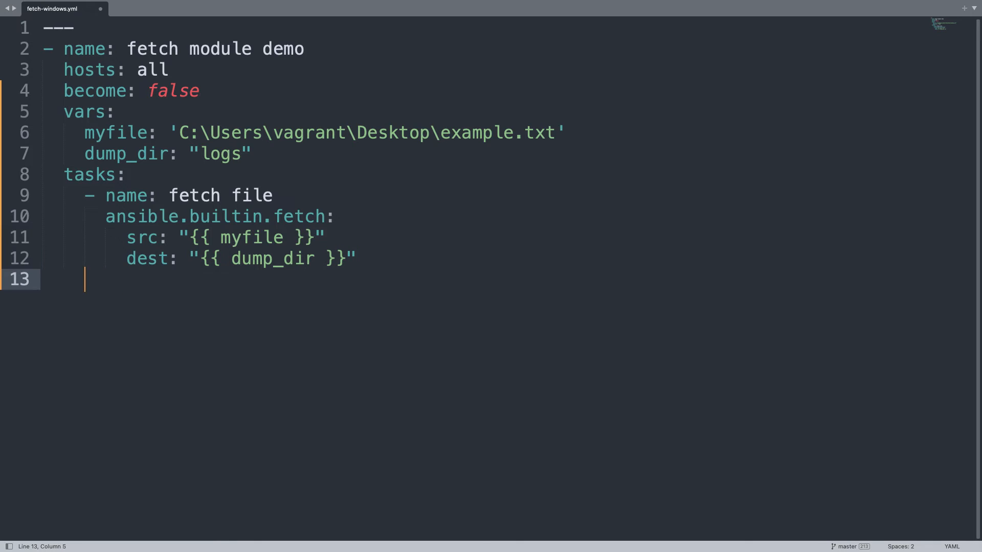
key(Home)
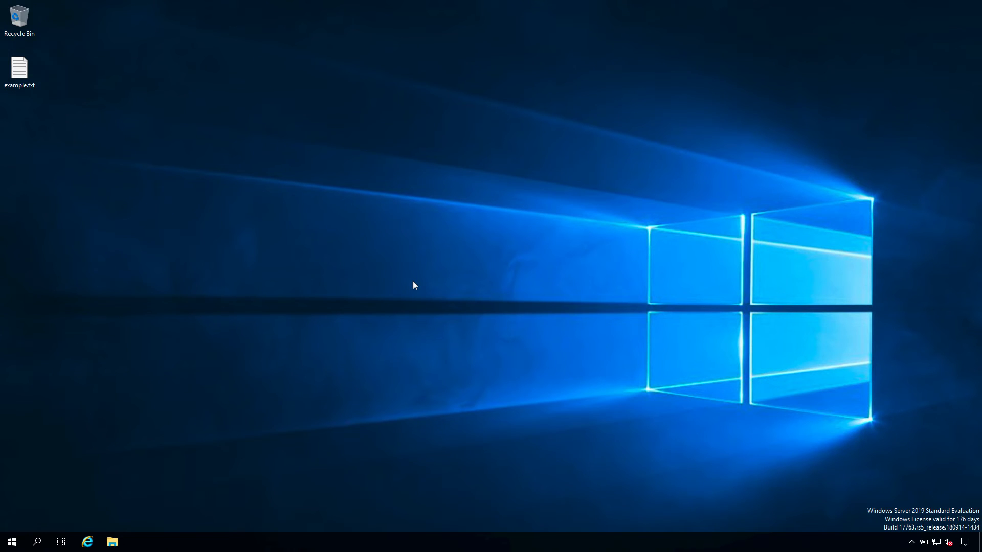
- Open example.txt from the Windows Server desktop to view its contents
click(20, 69)
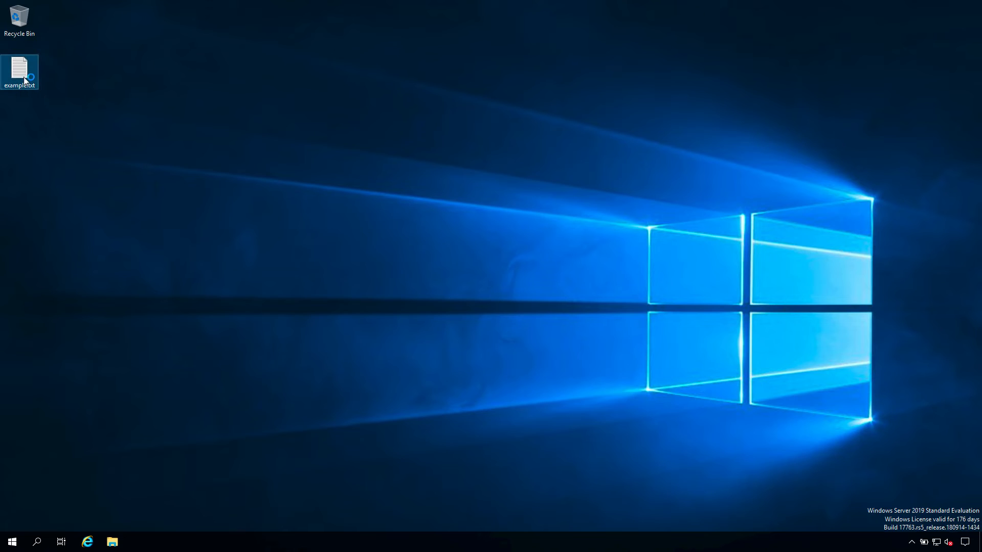
double_click(19, 70)
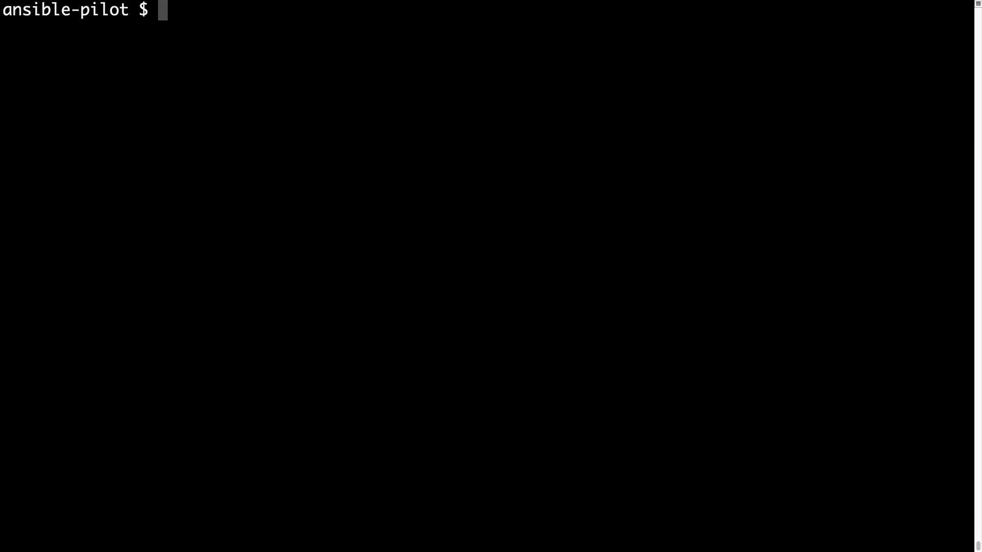
- Run ansible-playbook with virtualmachines/win/inventory on 'copy files from remote hosts/fetch-windows.yml'
text(ansibl)
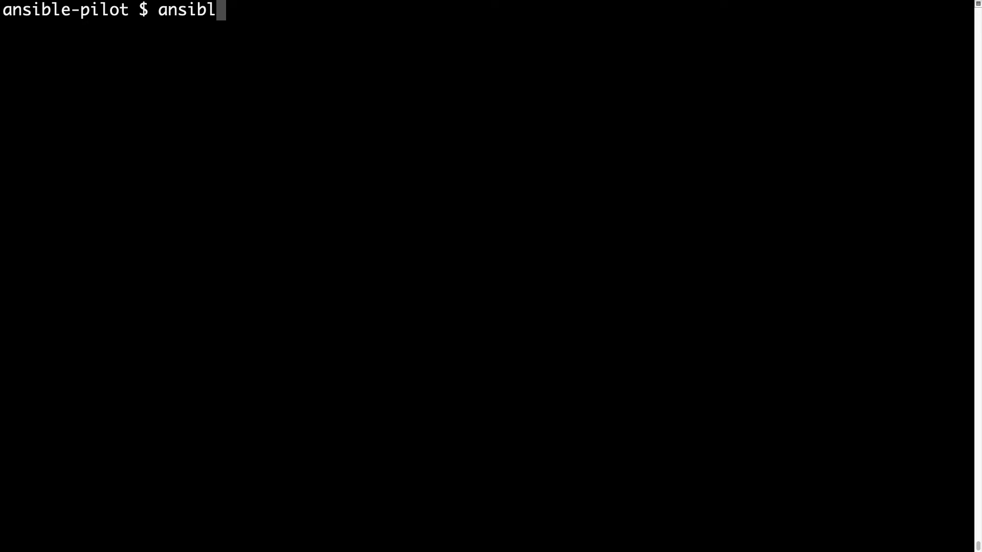
text(e-pl)
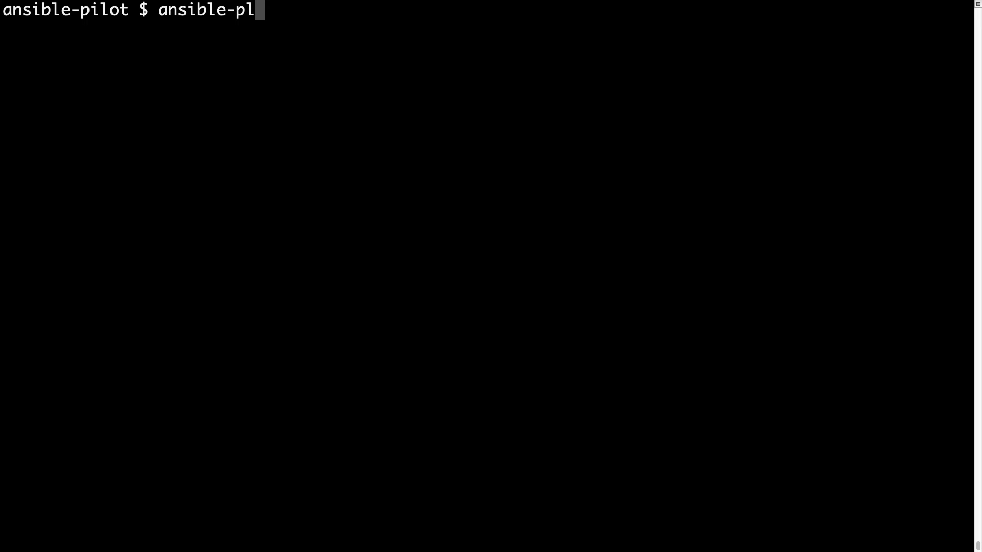
text(aybook -)
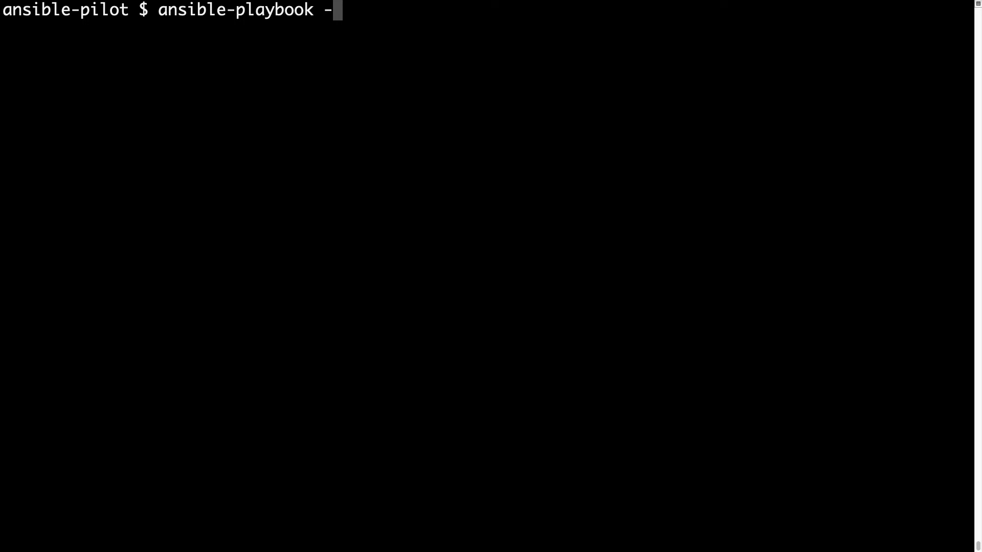
text(i)
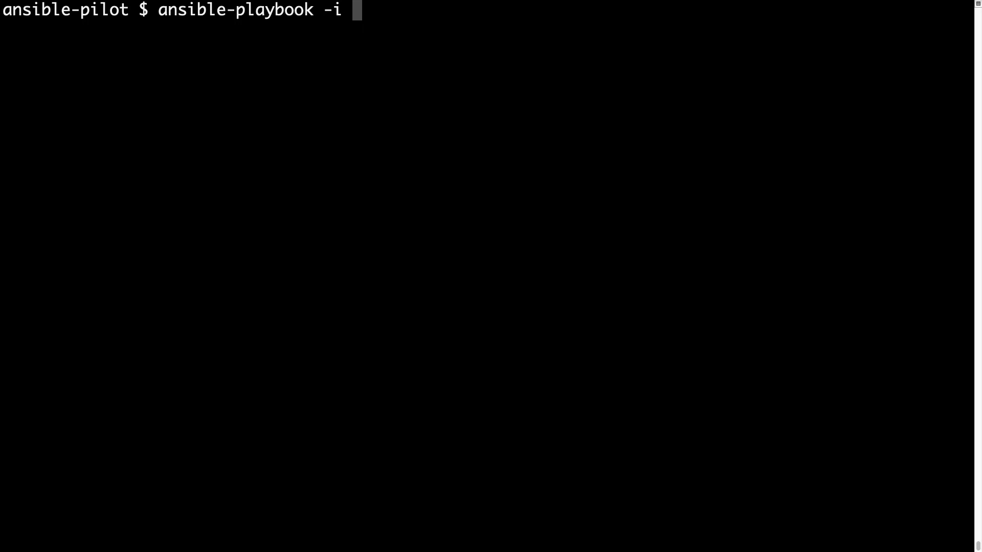
text(virtualmachines/win/inventory)
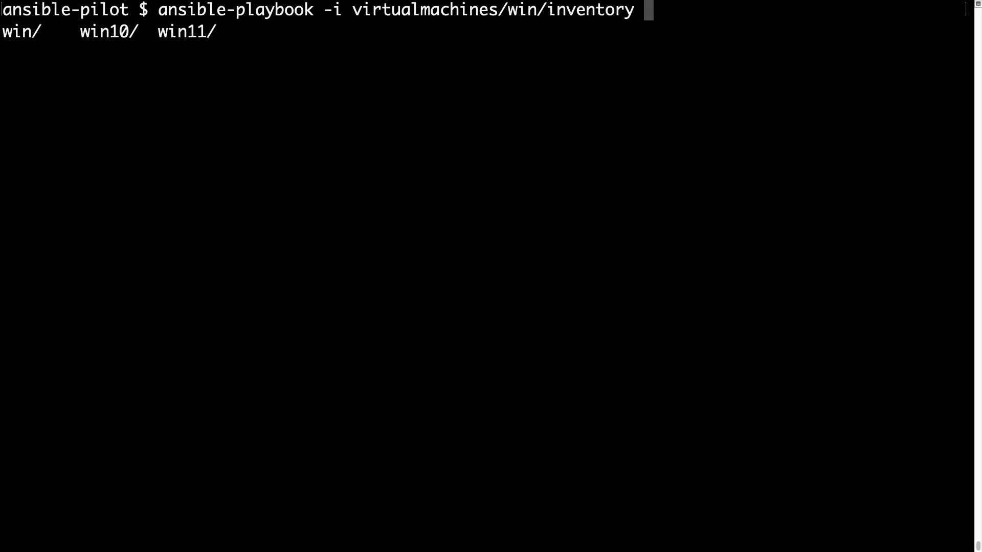
text(copy)
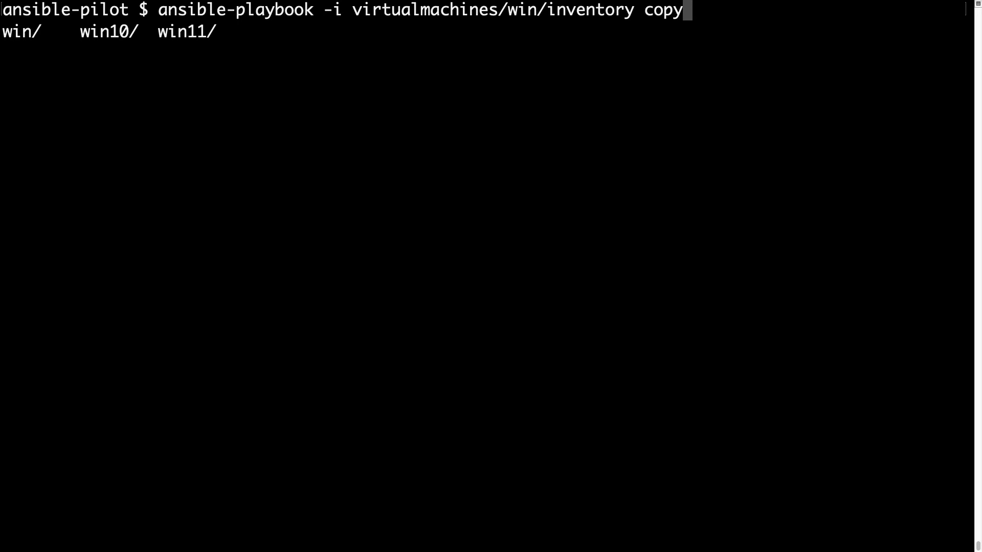
text(\ files\ fr)
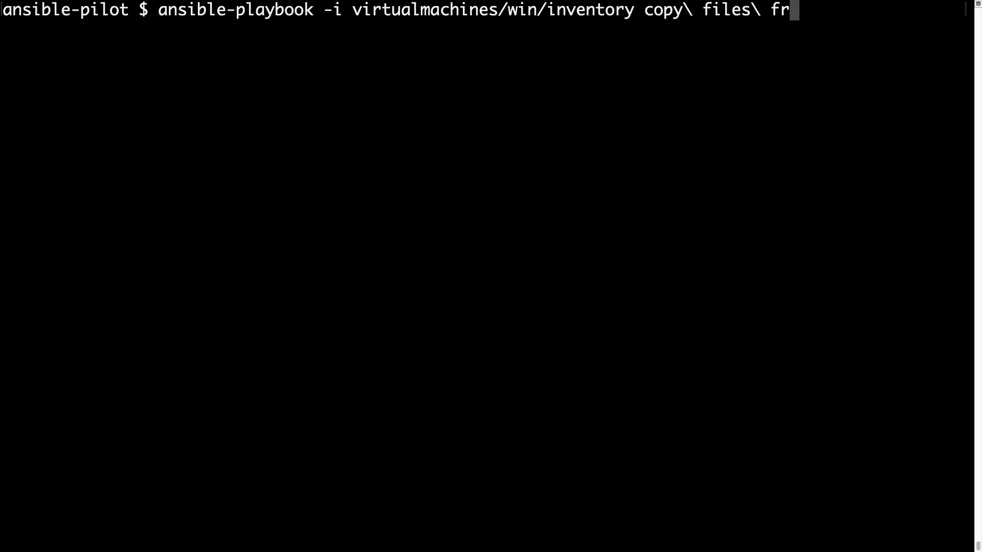
text(om\ remote\ hosts/)
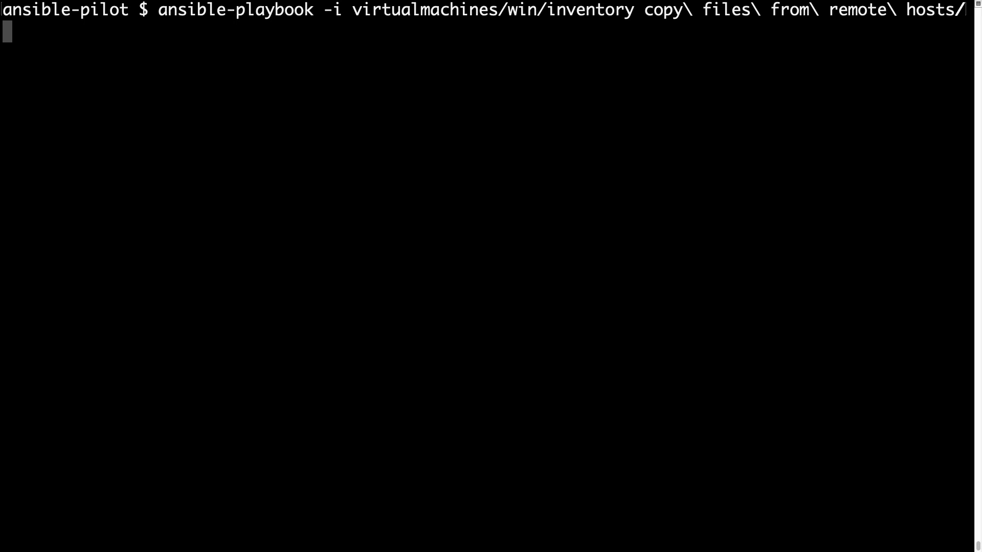
text(fetch)
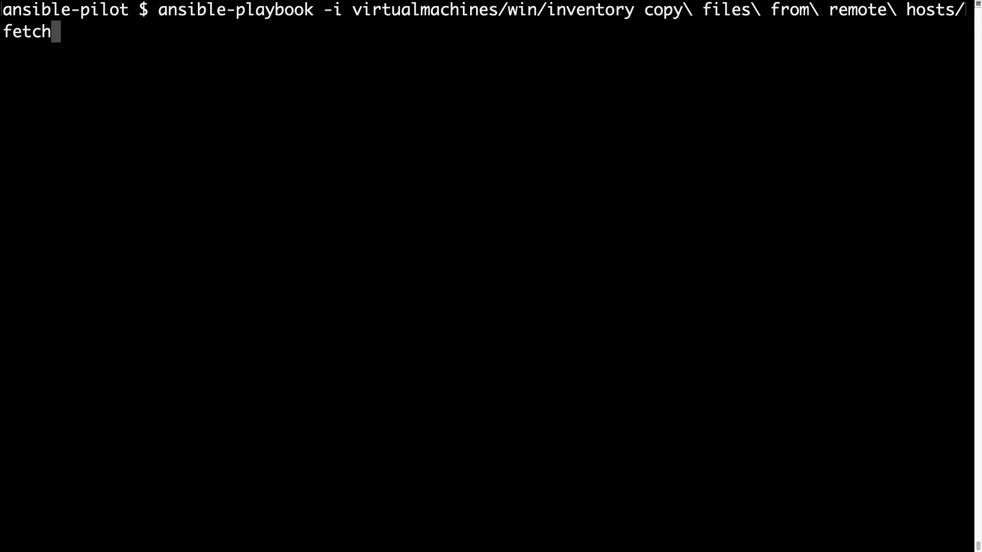
text(-wi)
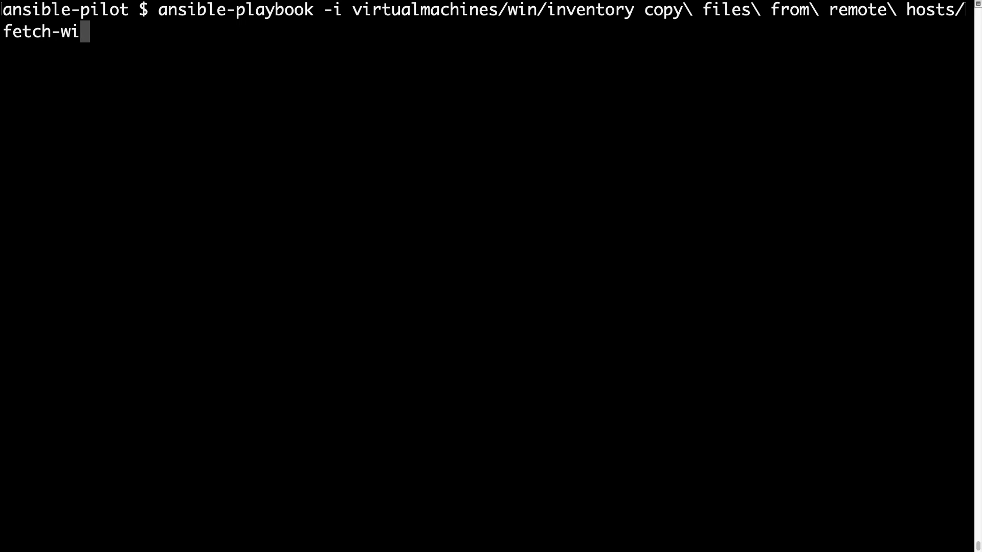
text(ndows.yml)
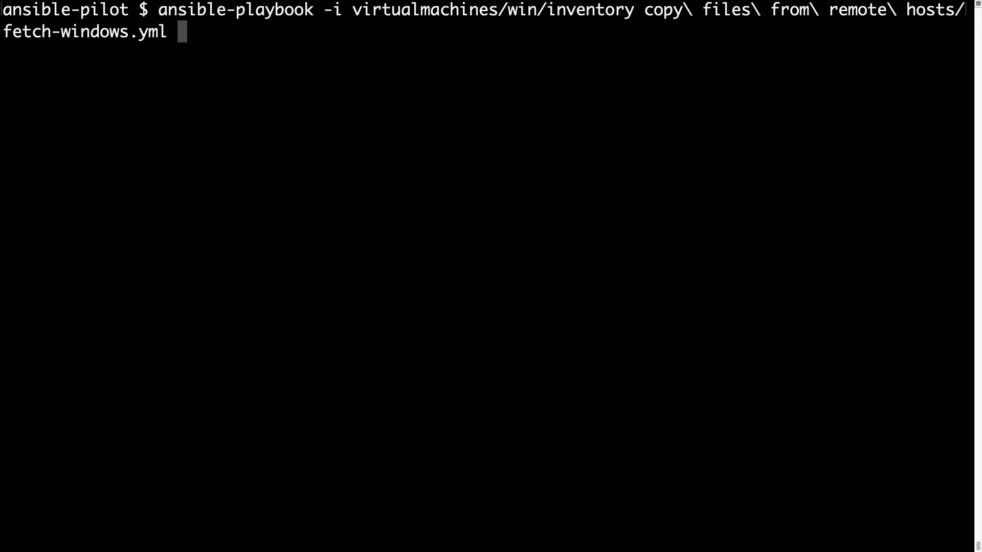
key(Return)
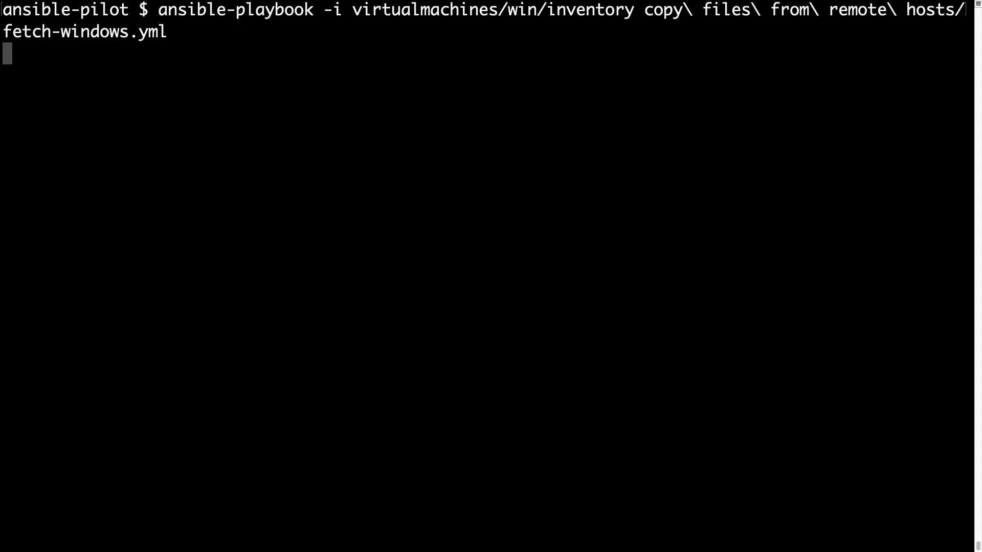
key(Return)
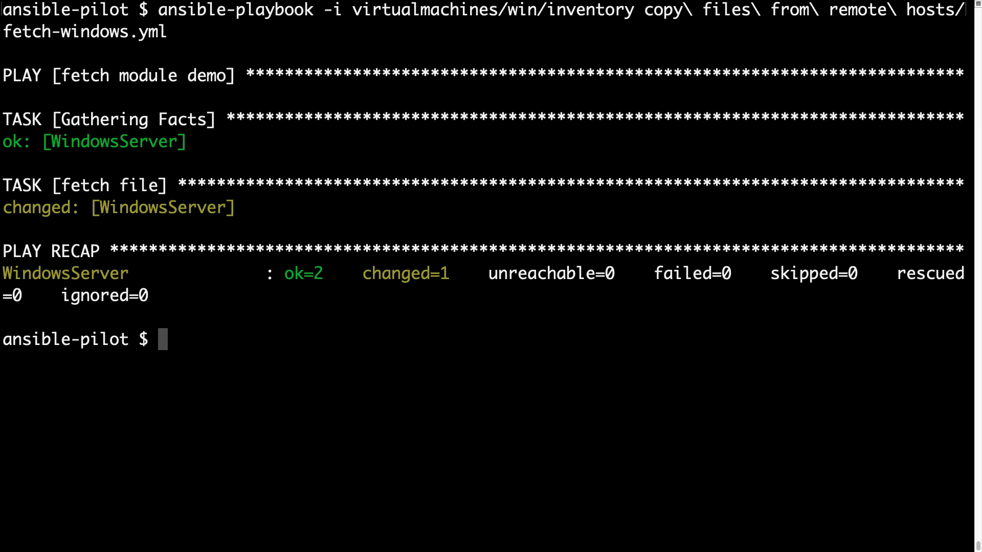
- List the fetched logs folder and its contents with ls -al
text(ls)
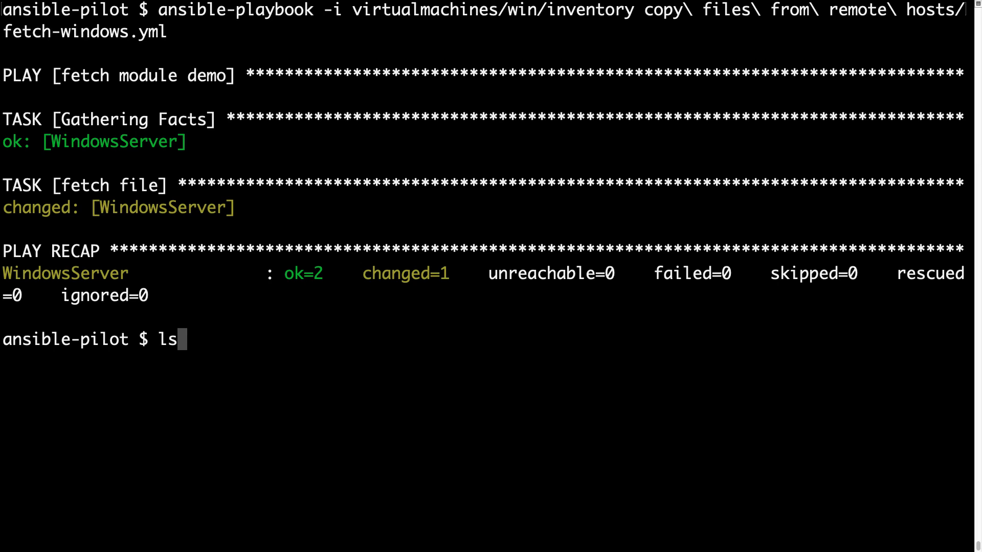
text(-al log)
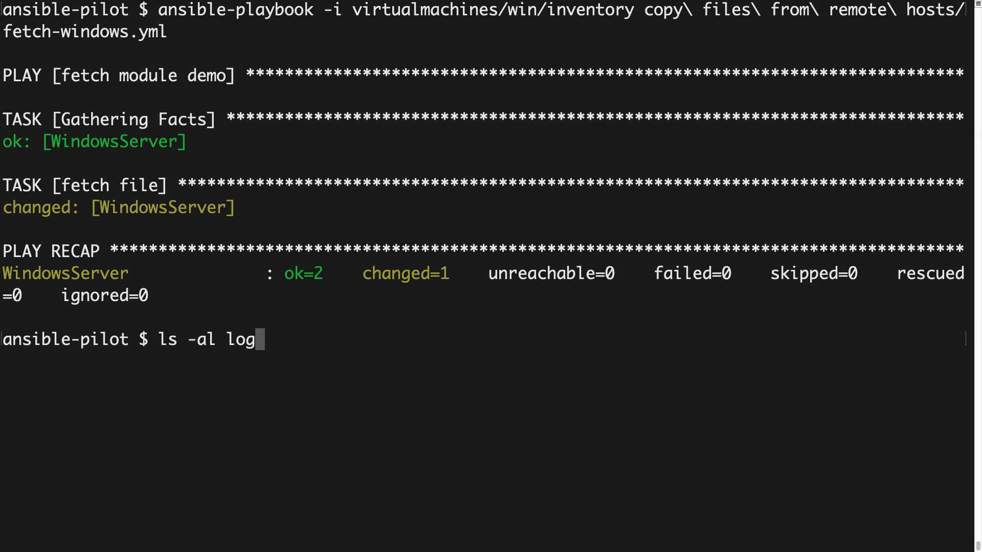
text(s)
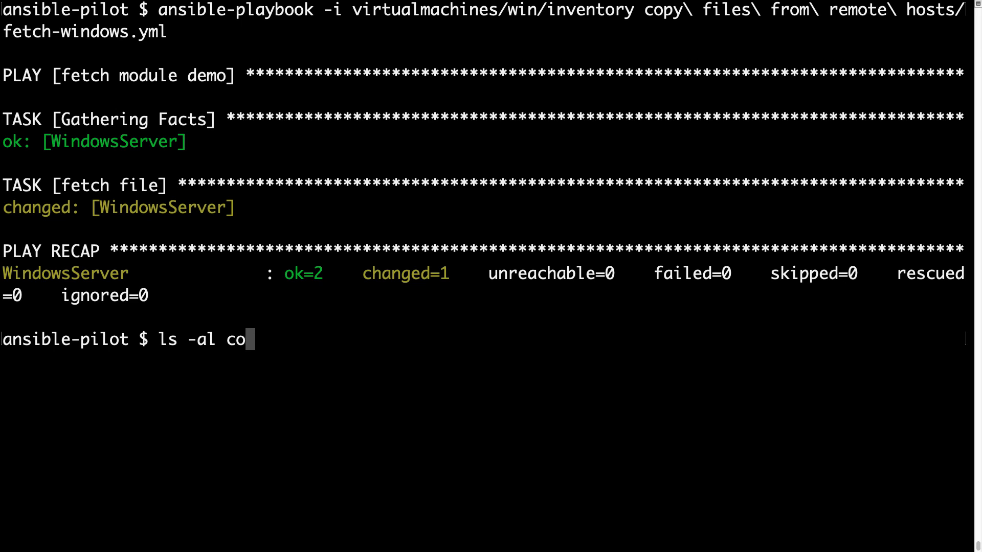
text(py\ files\ from\ remote\ hosts/)
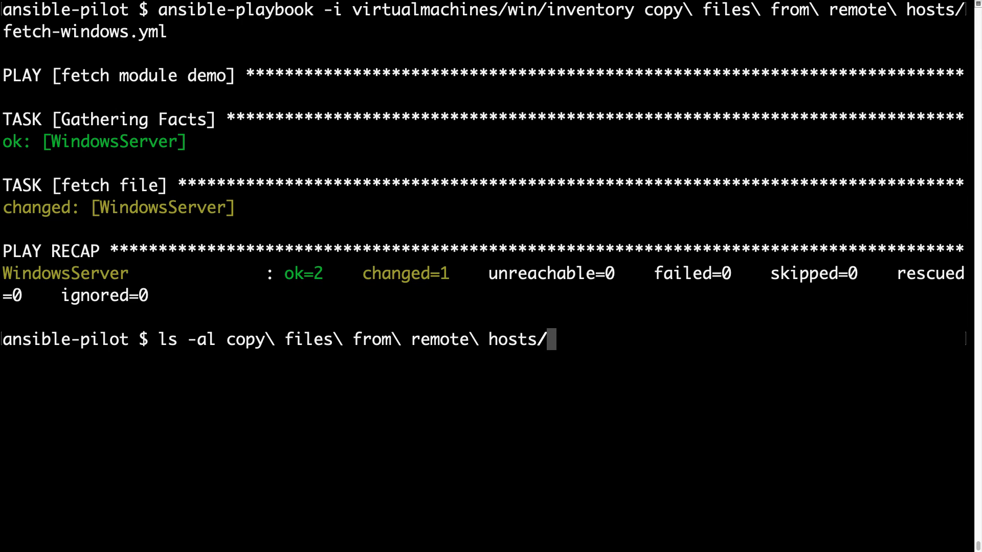
text(logs/)
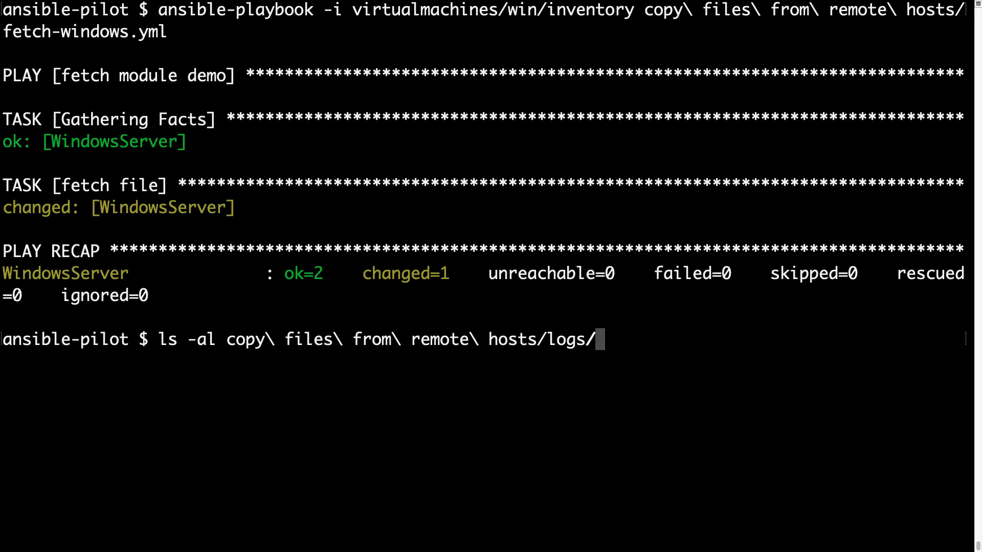
key(Return)
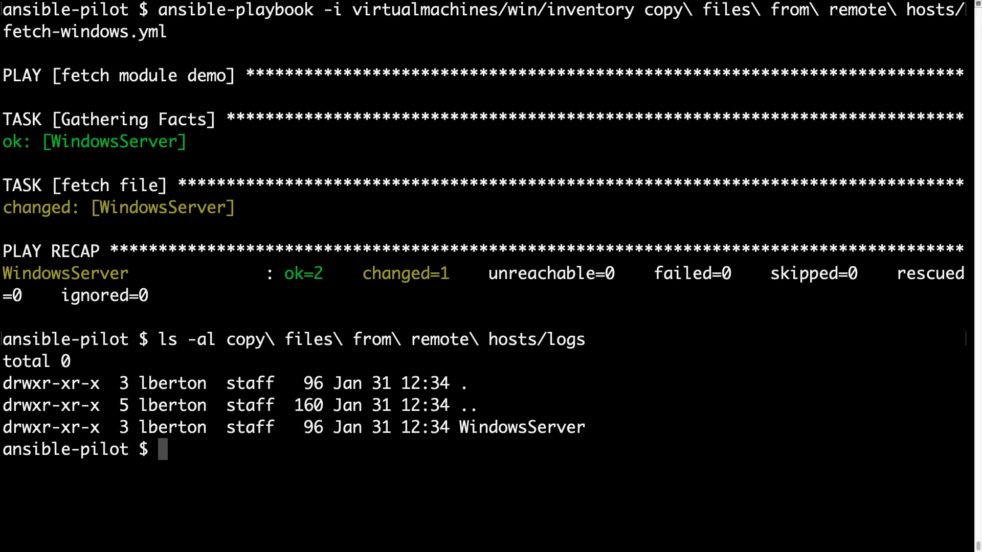
text(ls -al copy\ files\ from\ remote\ hosts/logs/)
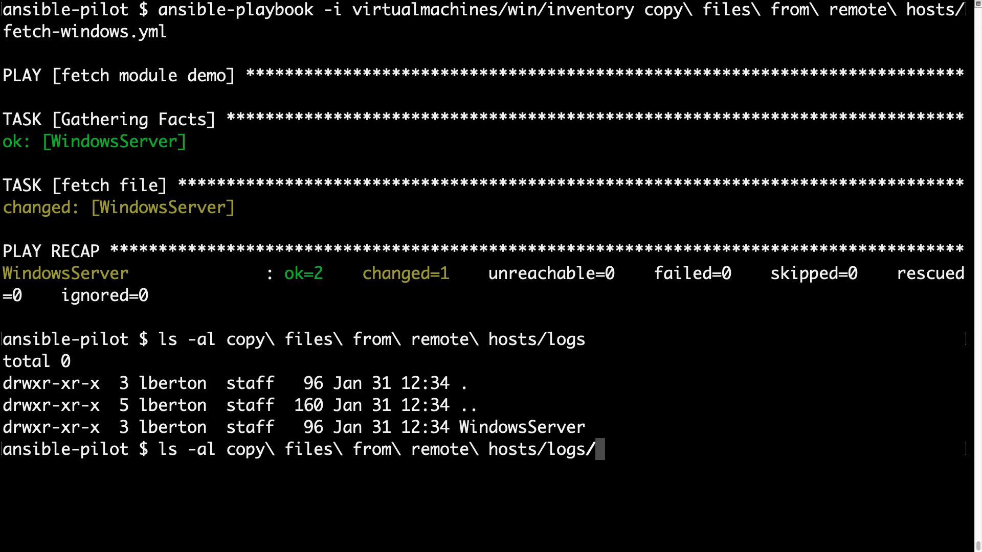
key(Return)
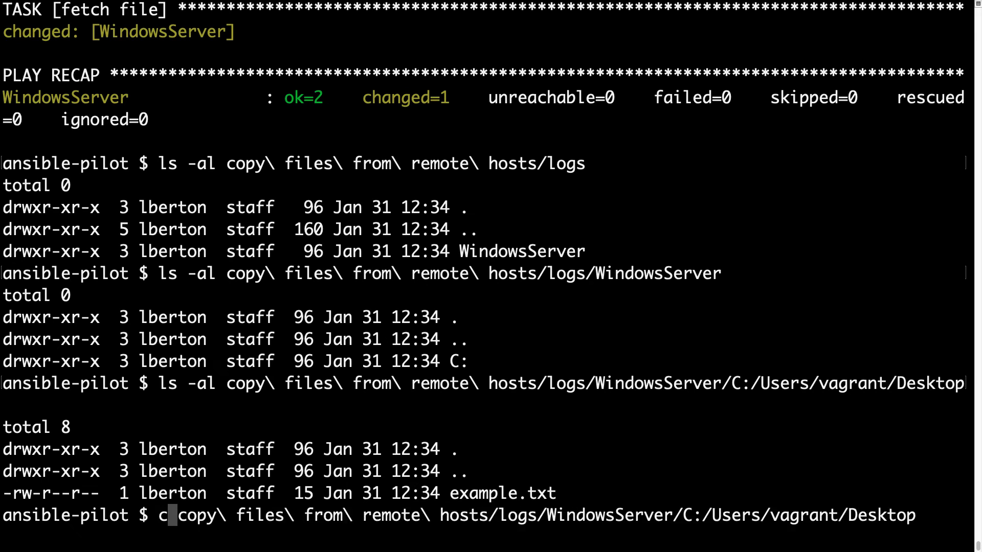
text(at)
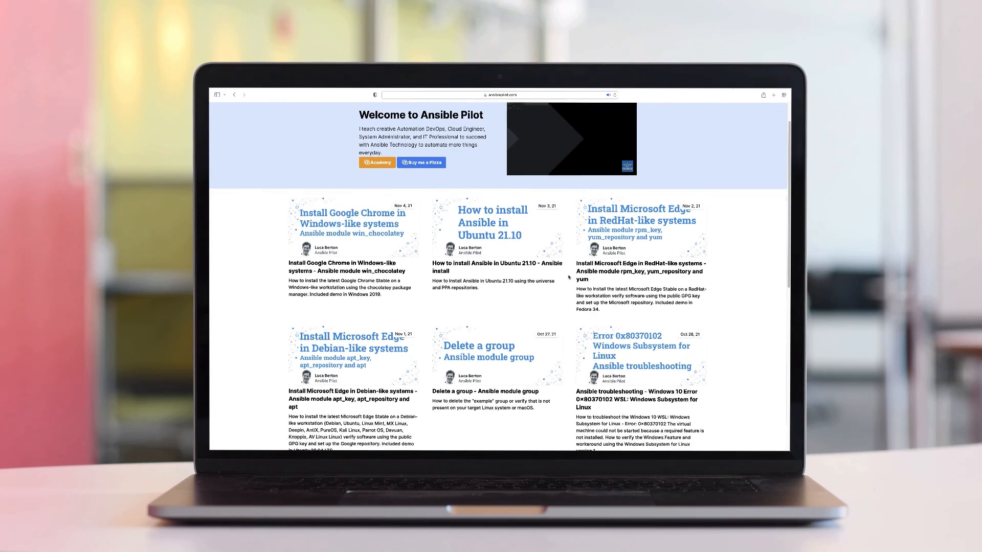
- Scroll the ansiblepilot.com homepage down to More posts and the Follow me section
scroll(down, 3)
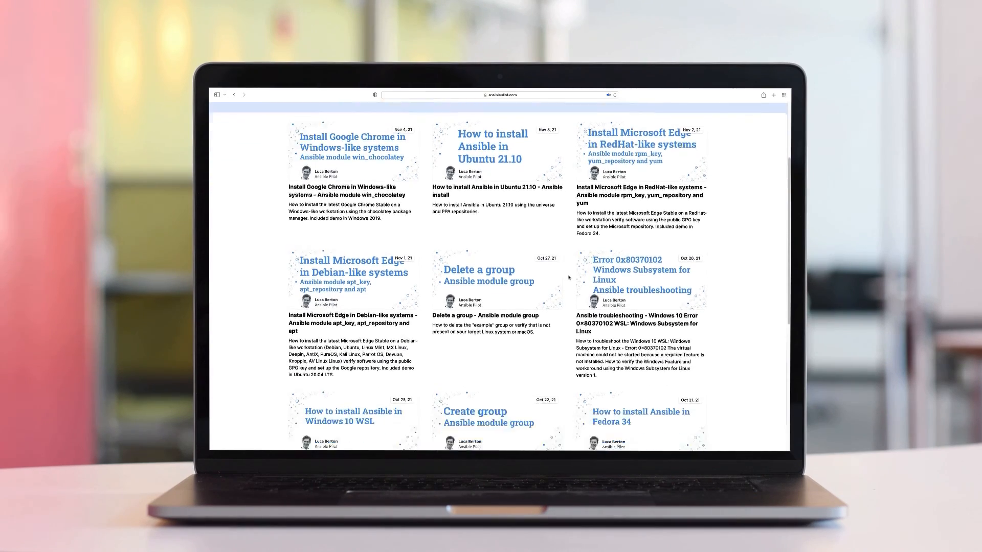
scroll(down, 3)
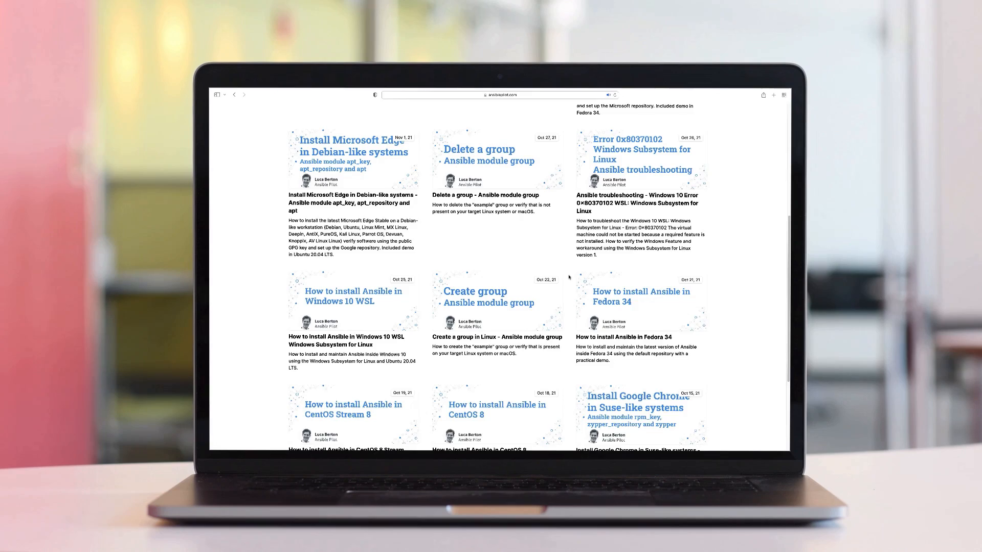
scroll(down, 3)
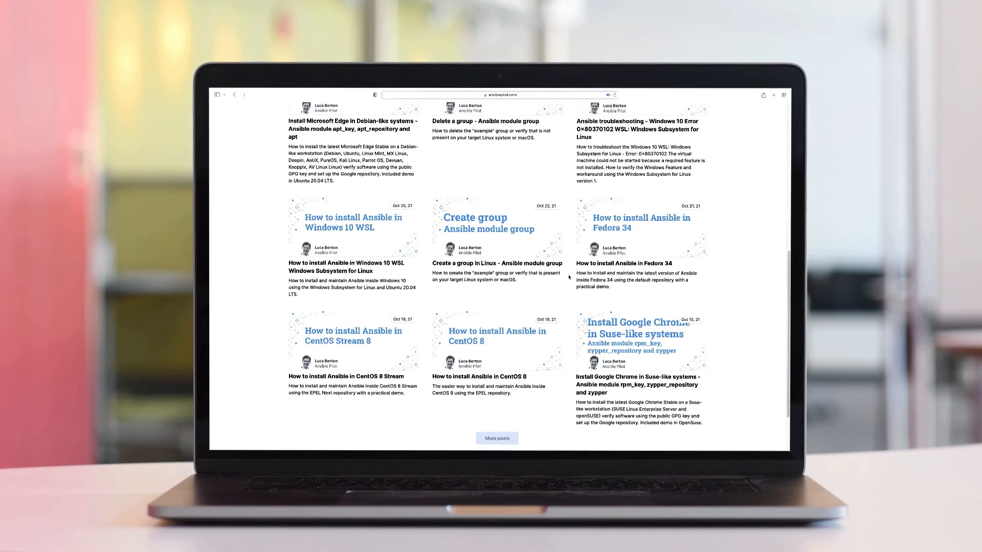
scroll(down, 3)
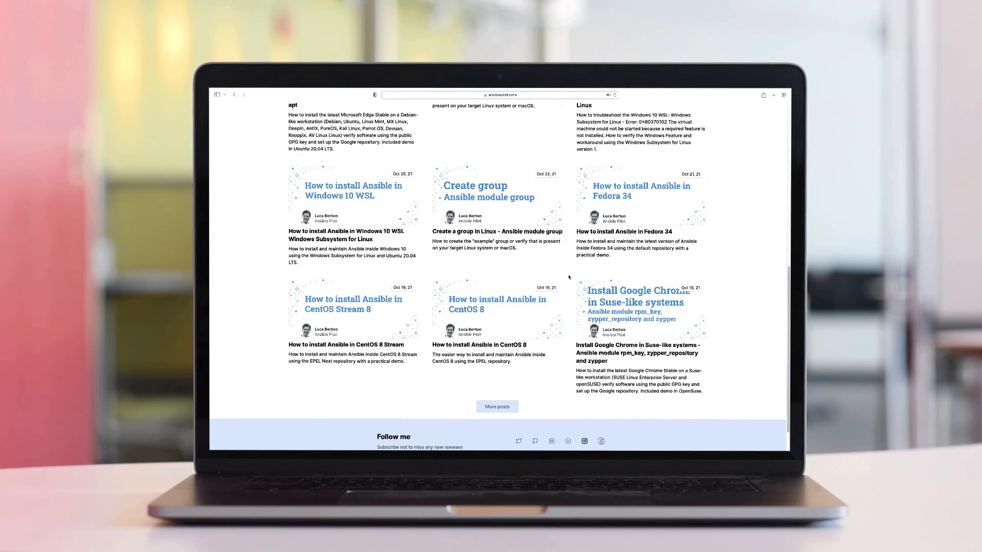